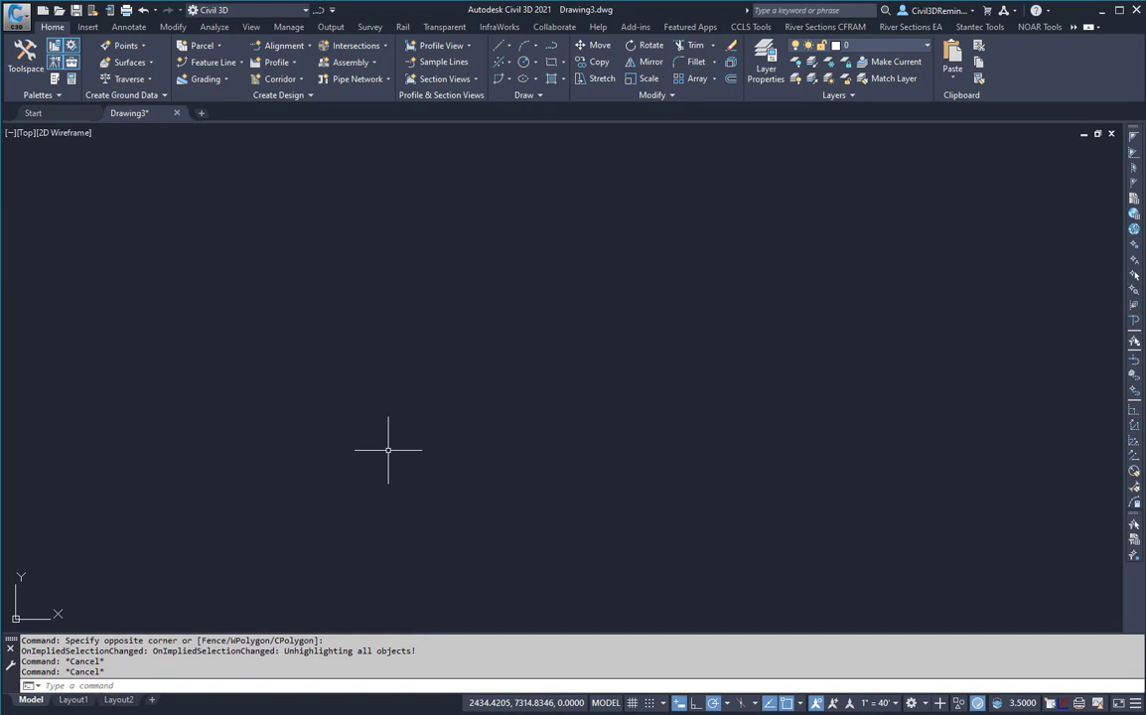
- Draw the north arrow shaft, barb and N letter with PL polylines
type("PL")
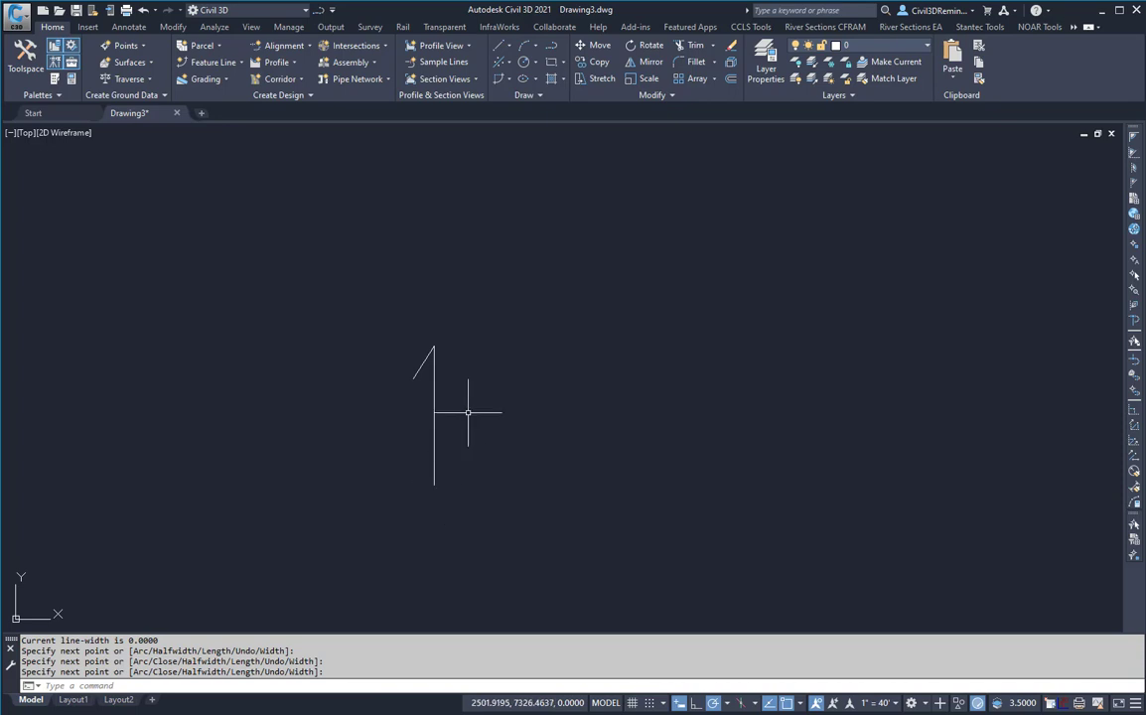
mouse_move(429, 294)
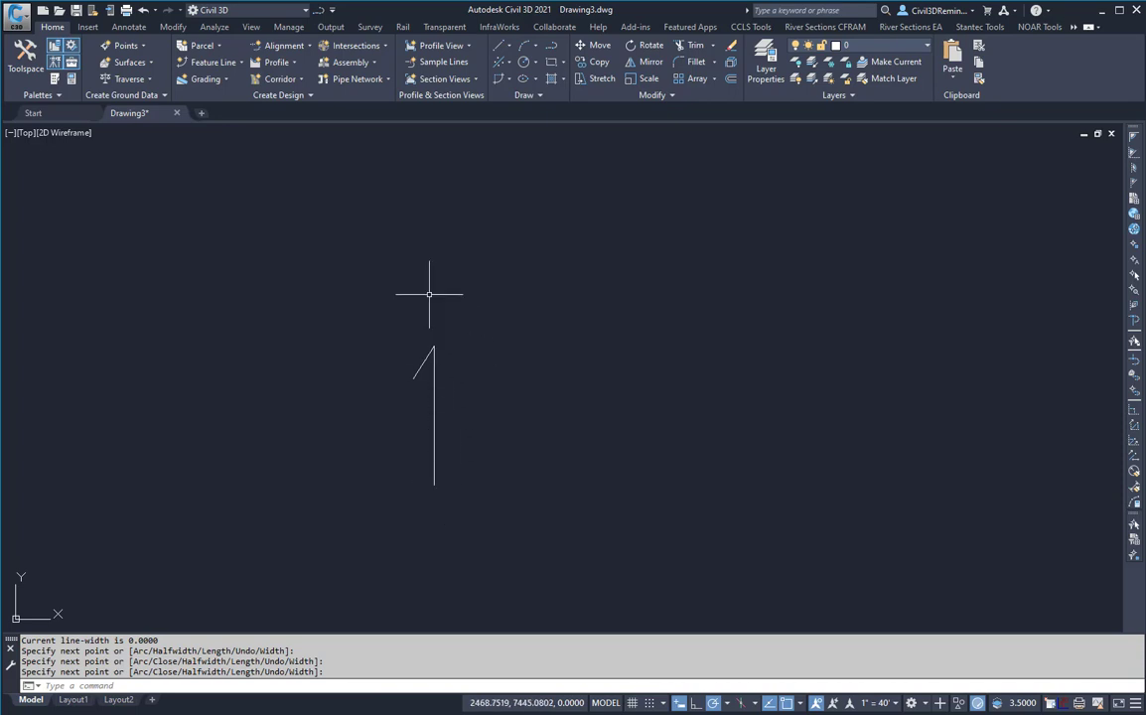
key("Escape")
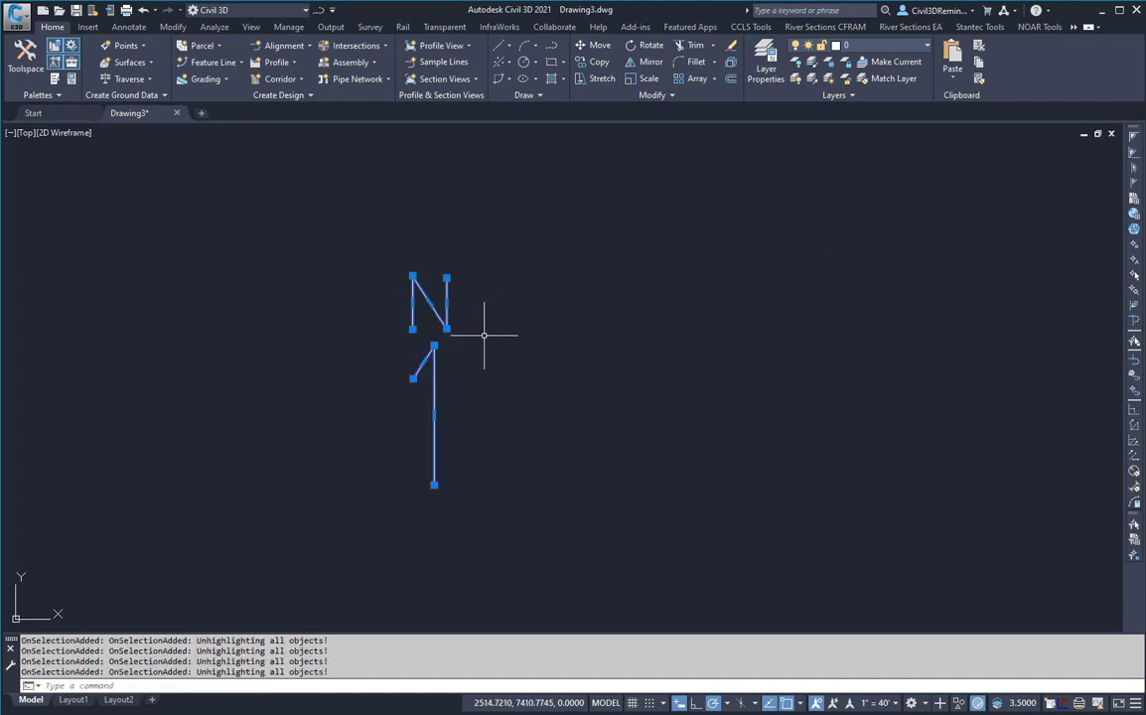
- Copy the arrow sketch with a base point on the shaft and paste it as a block
left_click(434, 414)
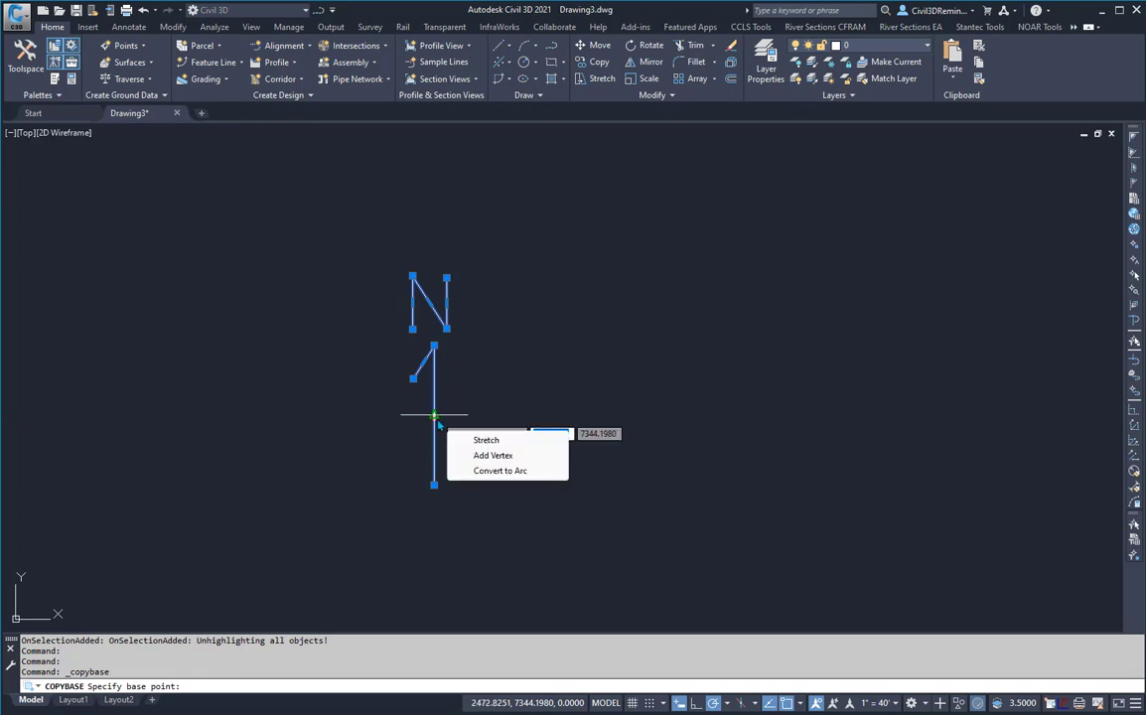
left_click(434, 415)
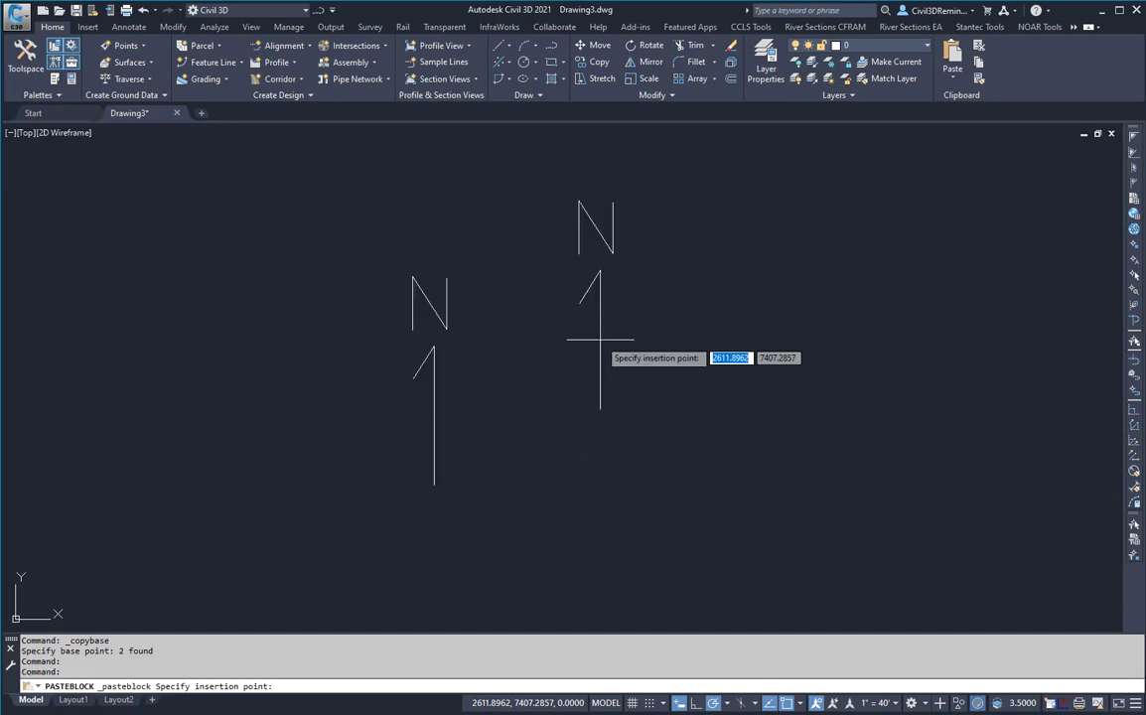
mouse_move(588, 352)
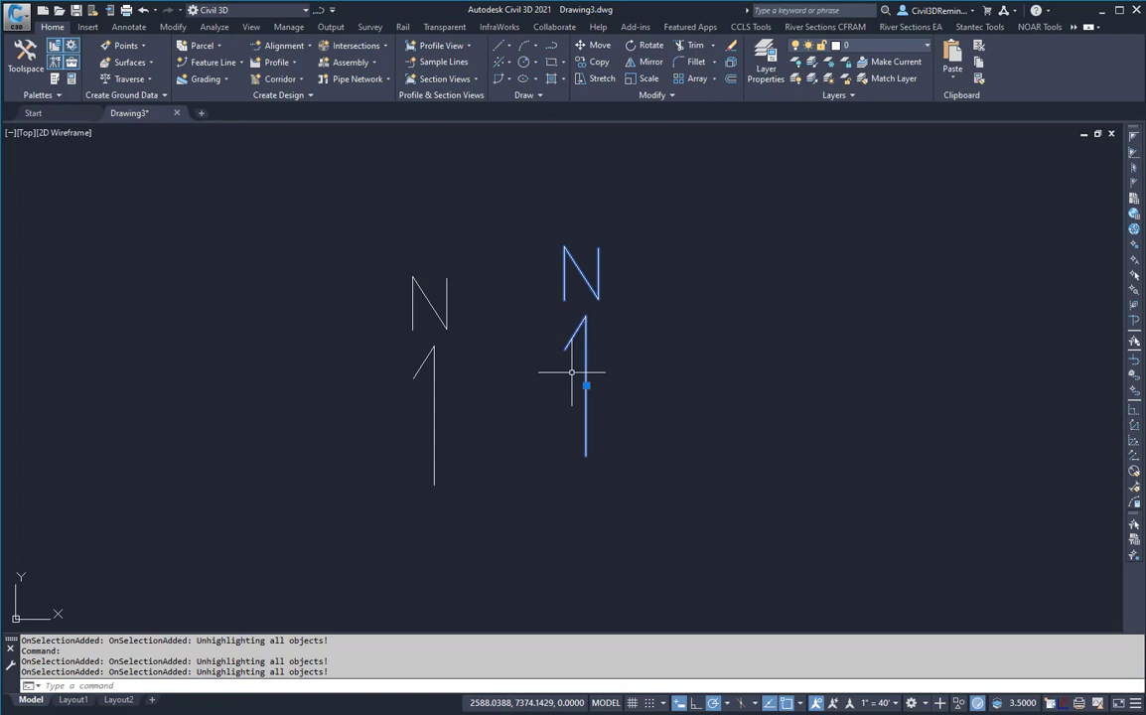
right_click(572, 372)
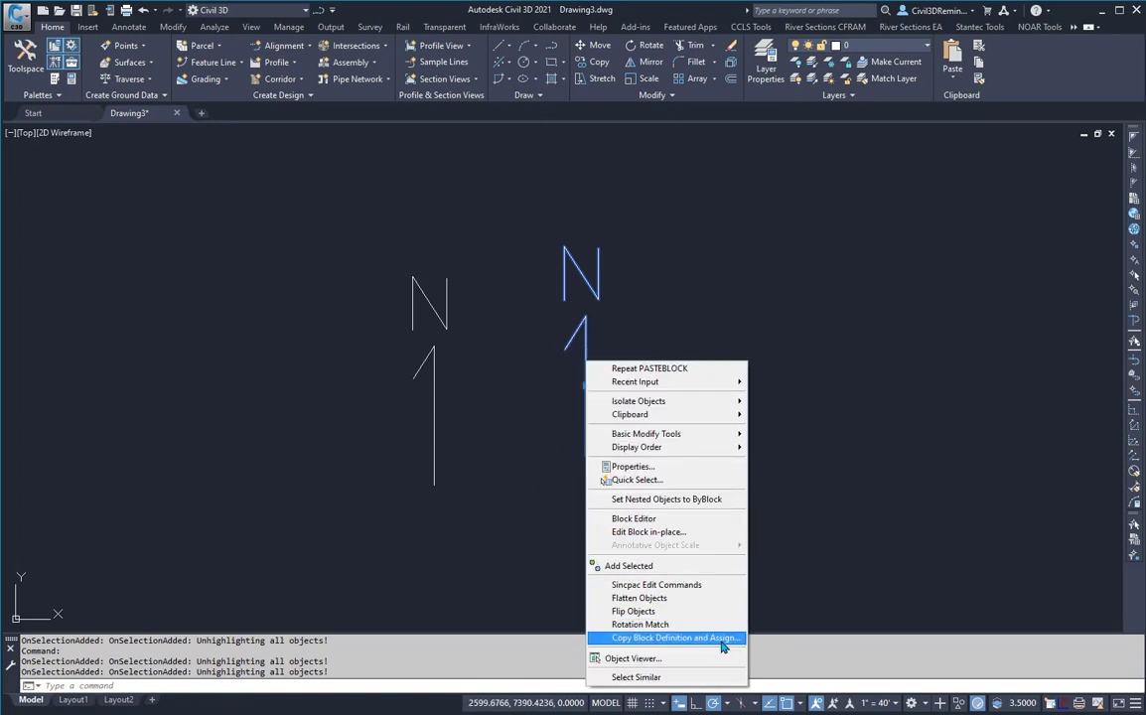
- Assign the pasted arrow a new block definition named North-C3DR
left_click(674, 638)
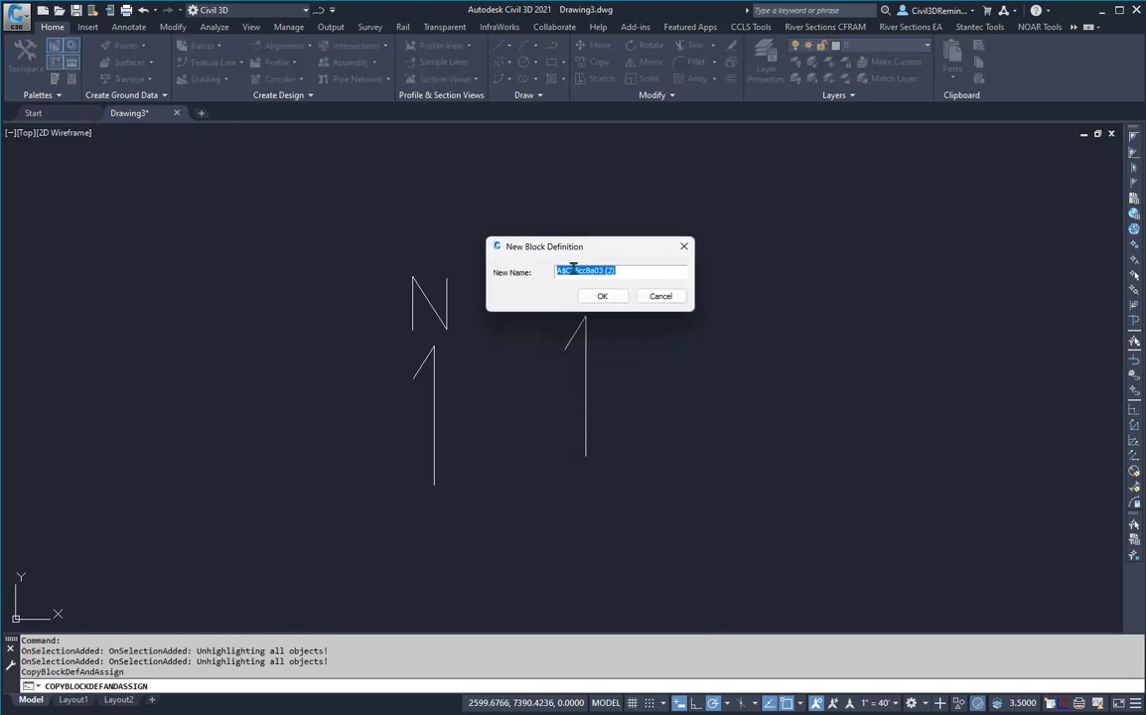
type("NorthC")
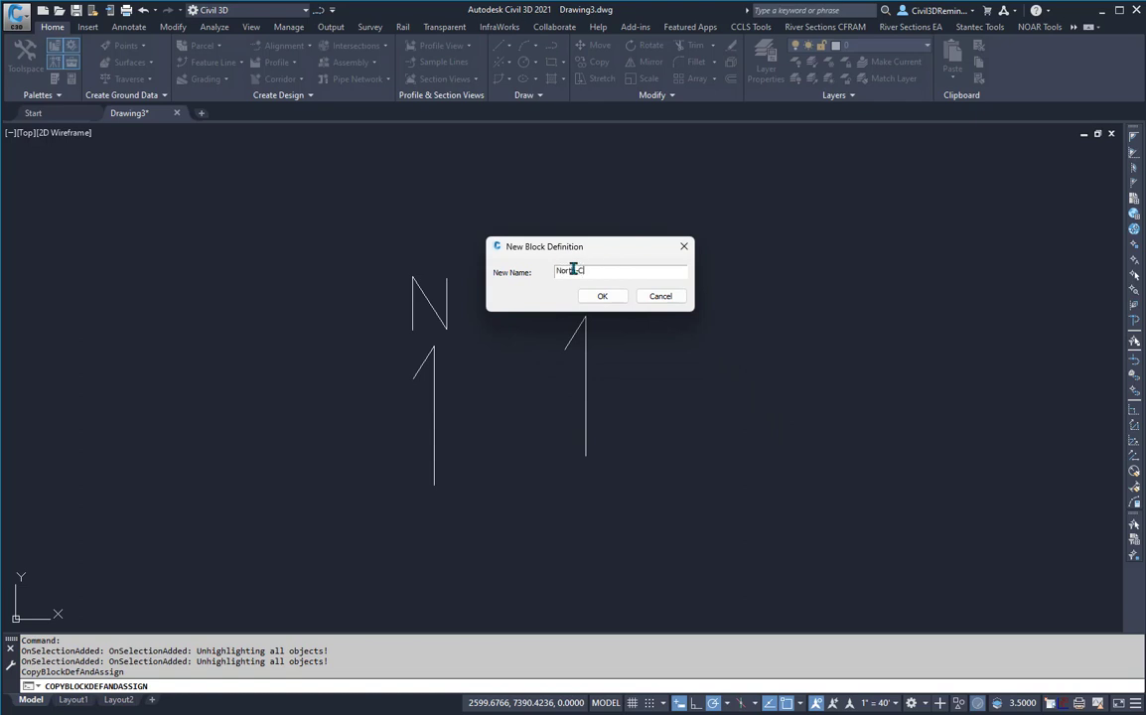
type("3DR")
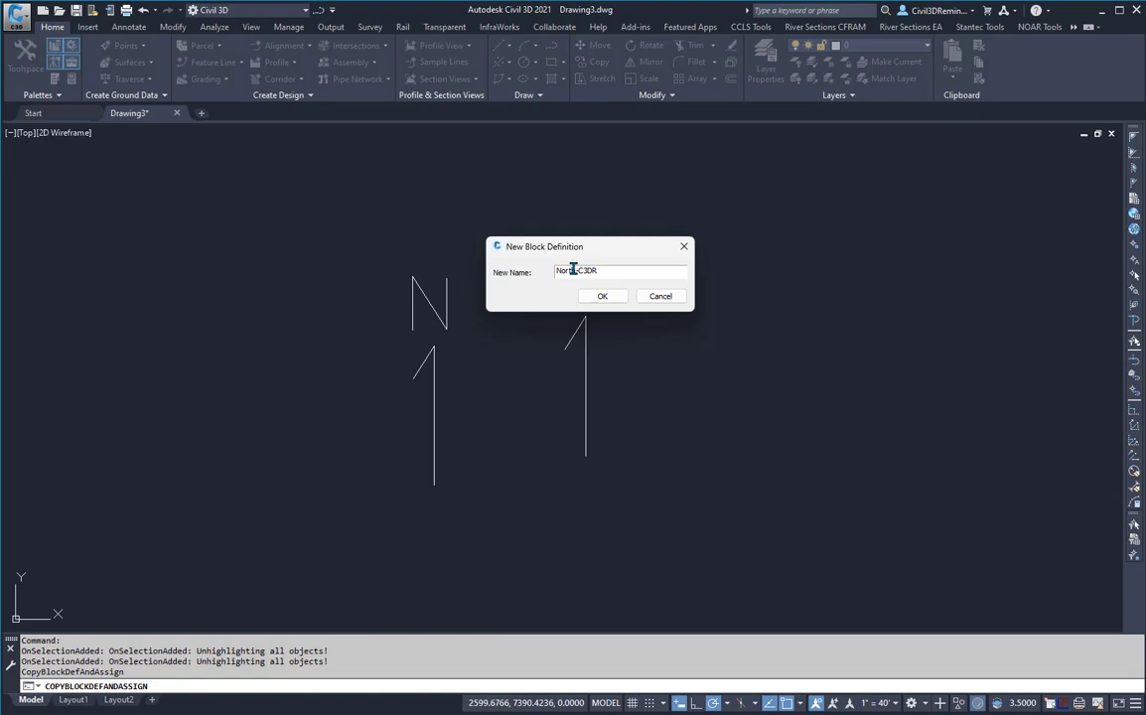
left_click(602, 295)
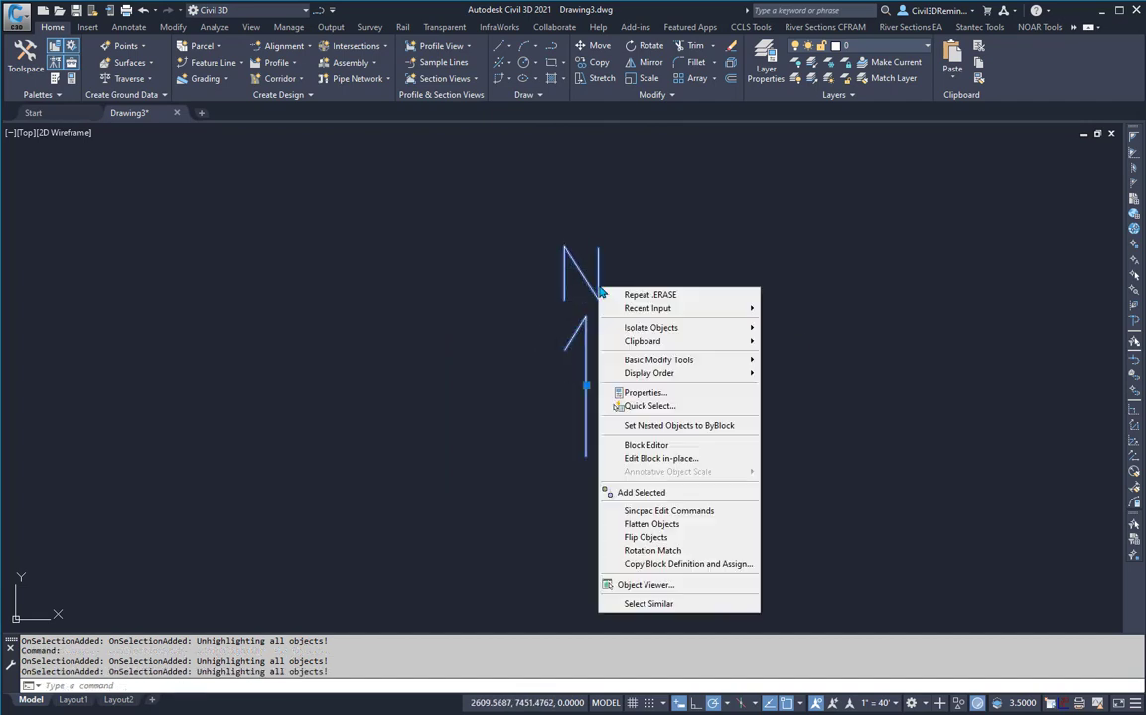
- In the Block Editor, add a Rotation Set centred on the shaft midpoint
left_click(646, 444)
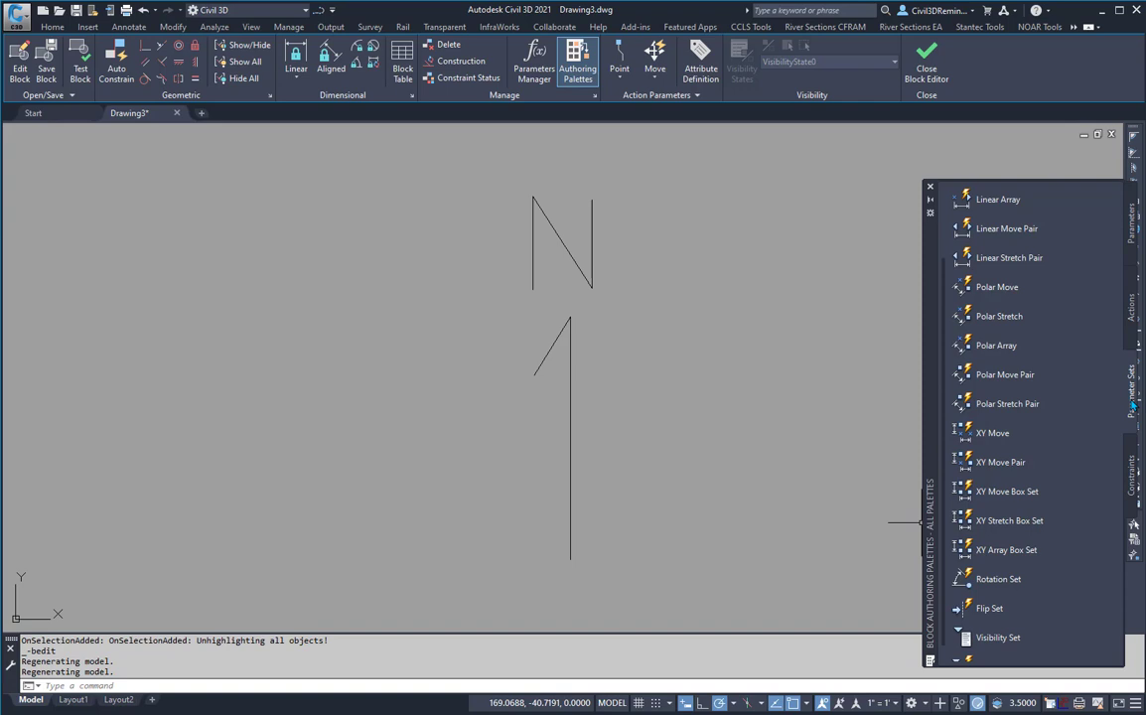
mouse_move(998, 579)
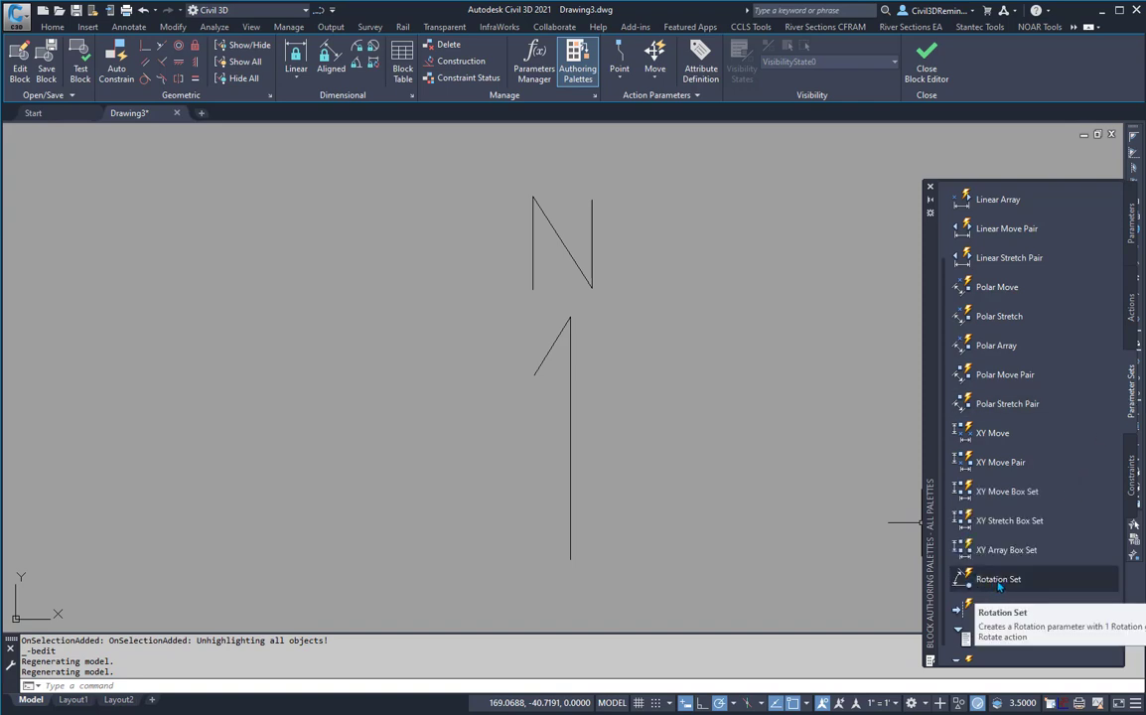
left_click(998, 579)
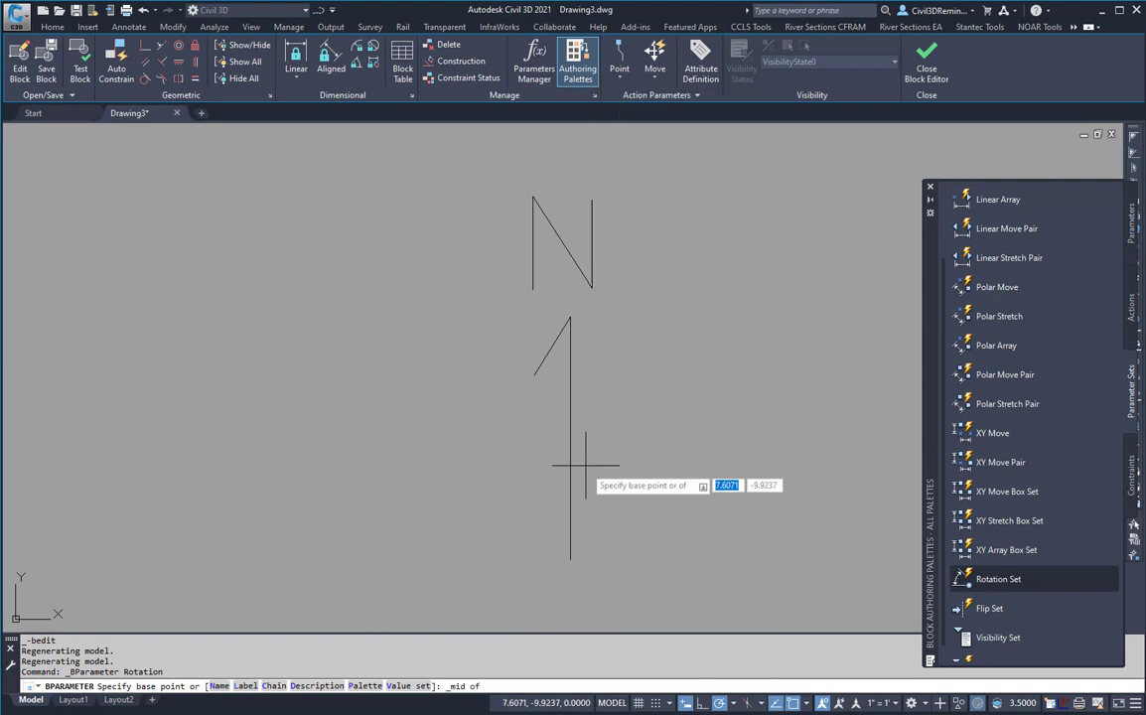
mouse_move(571, 438)
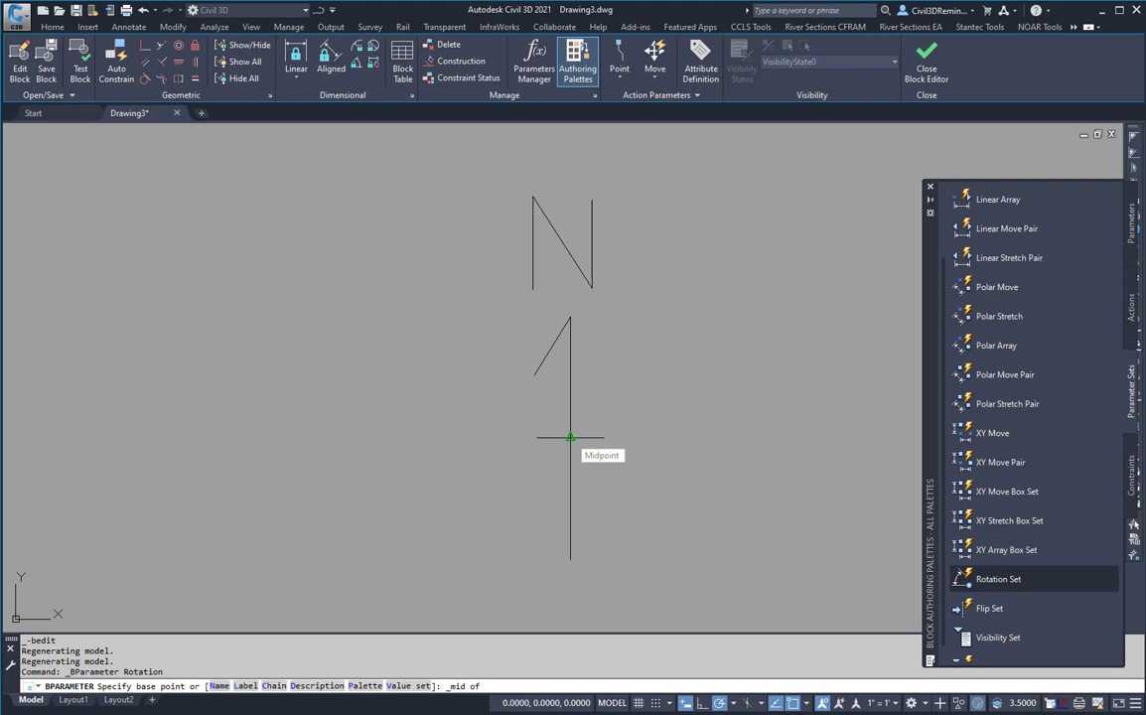
left_click(571, 437)
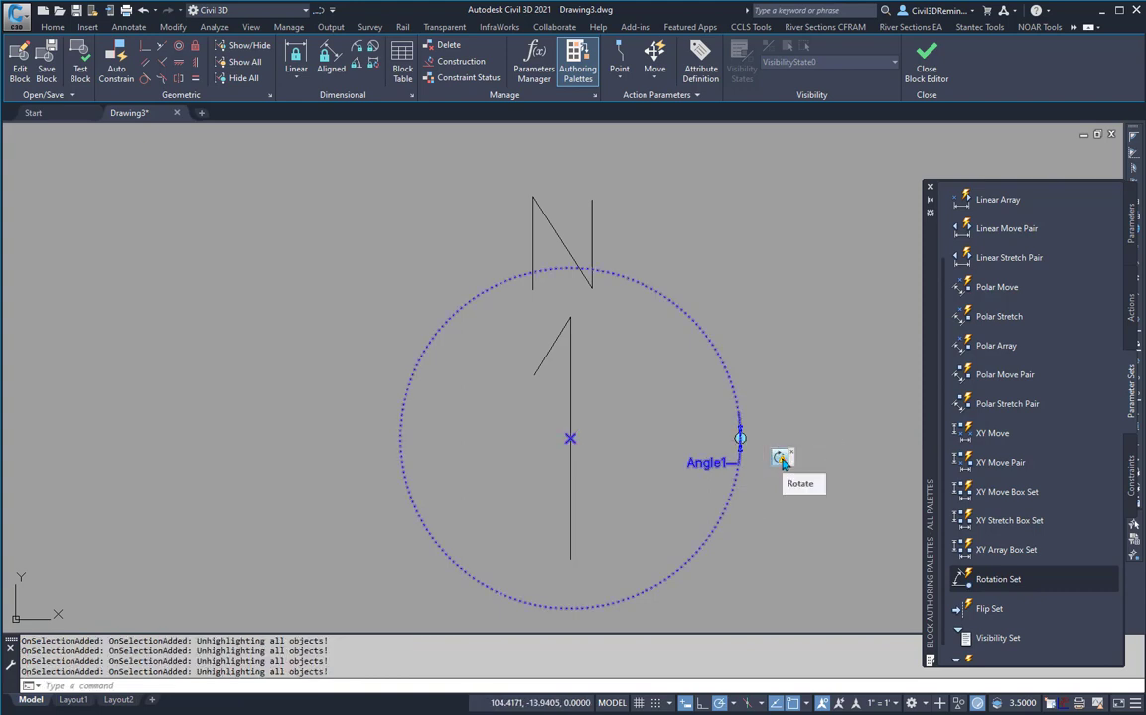
- Give the rotate action a new selection set of the four arrow and N objects
right_click(783, 458)
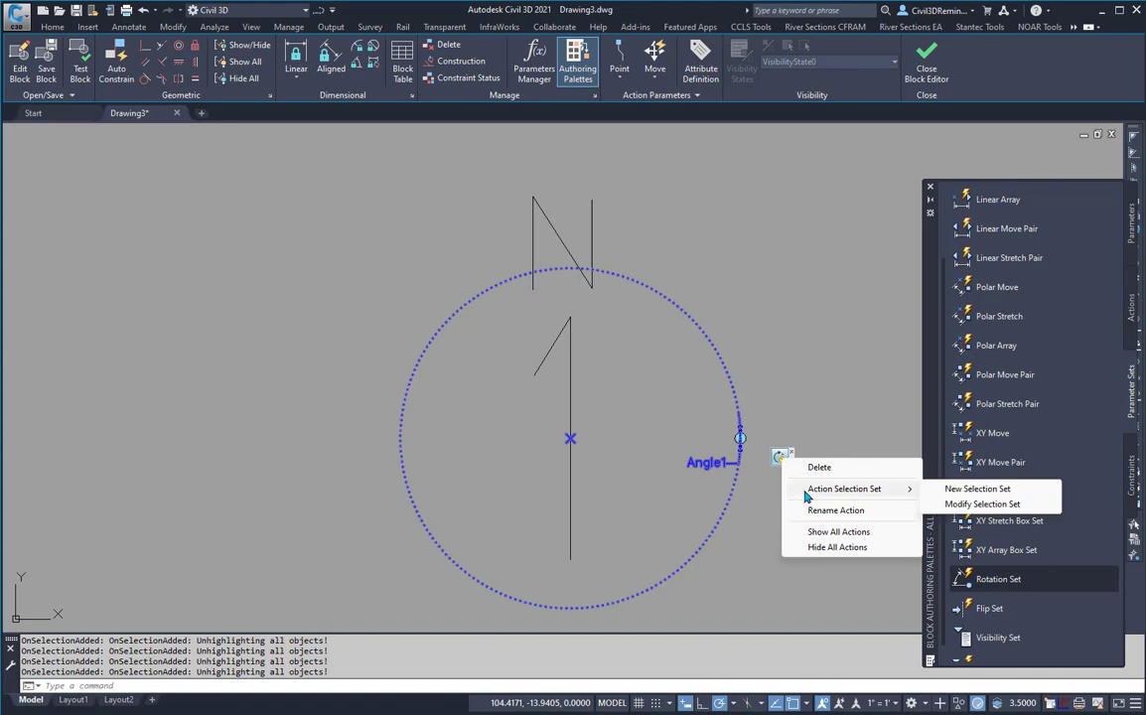
mouse_move(977, 489)
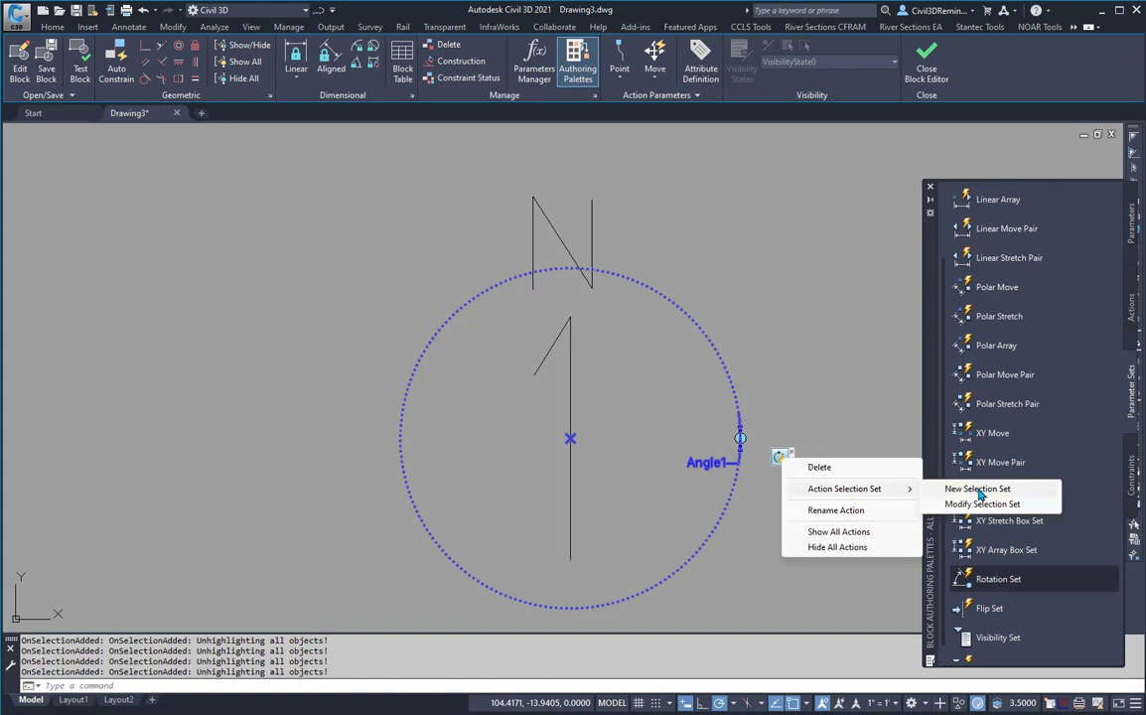
left_click(977, 488)
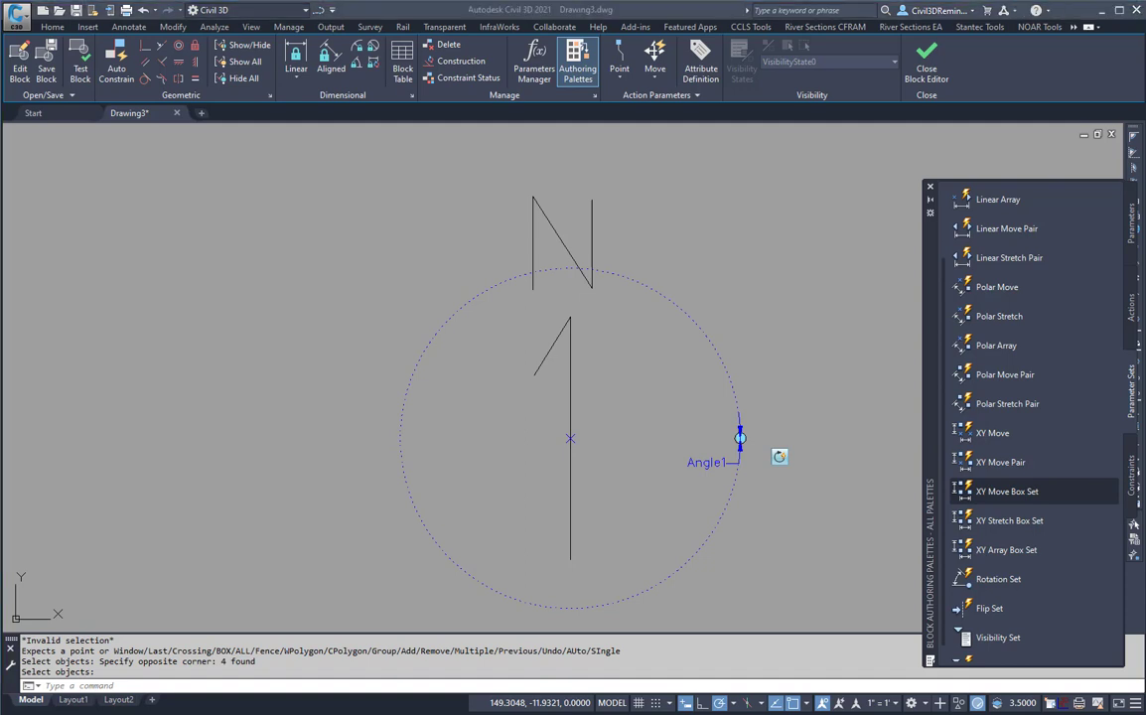
mouse_move(804, 473)
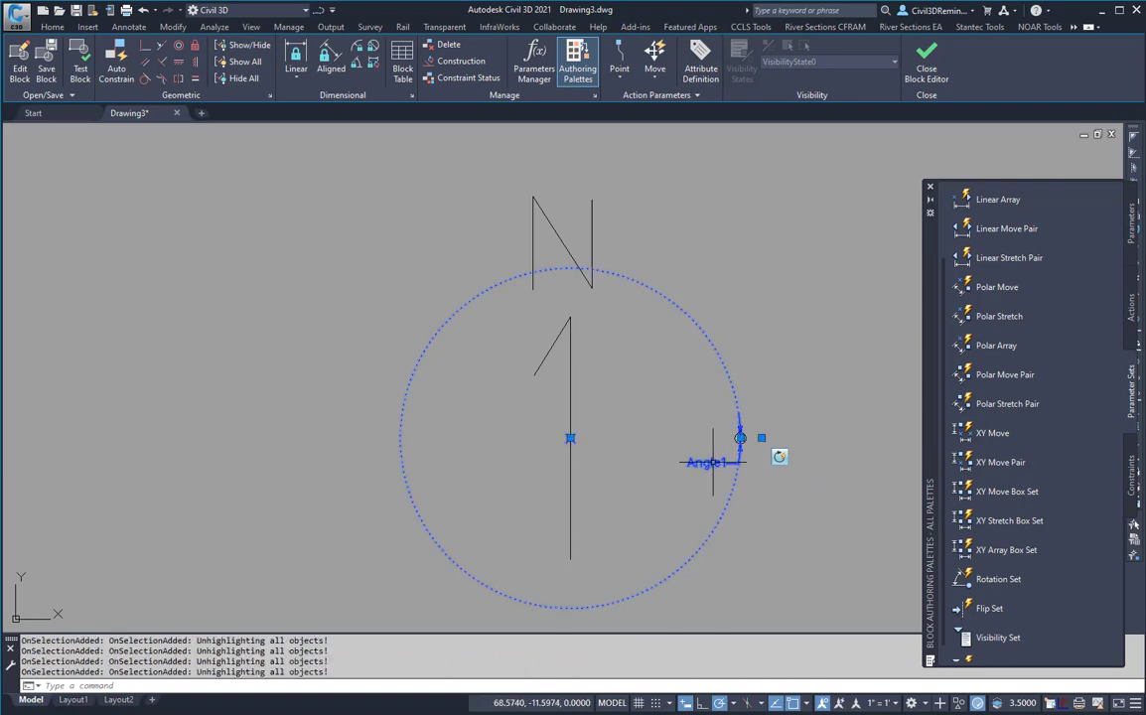
mouse_move(871, 452)
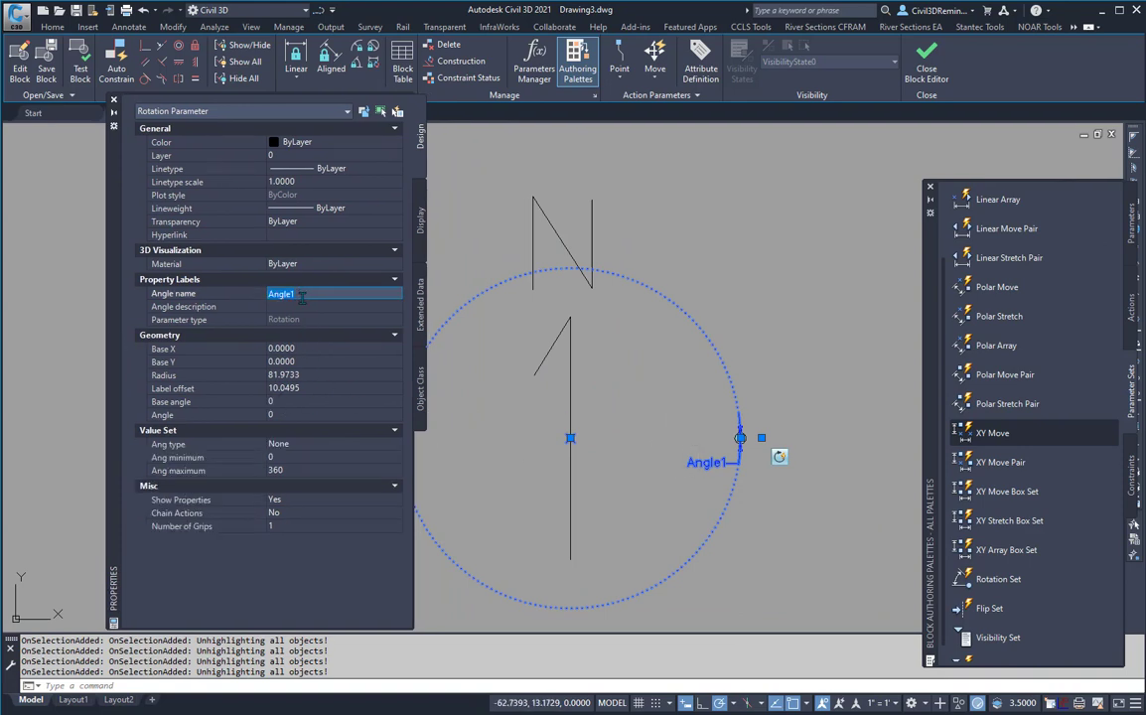
- Rename the rotation parameter's angle to Map.View.Rotation
type("Map.View.Rotation")
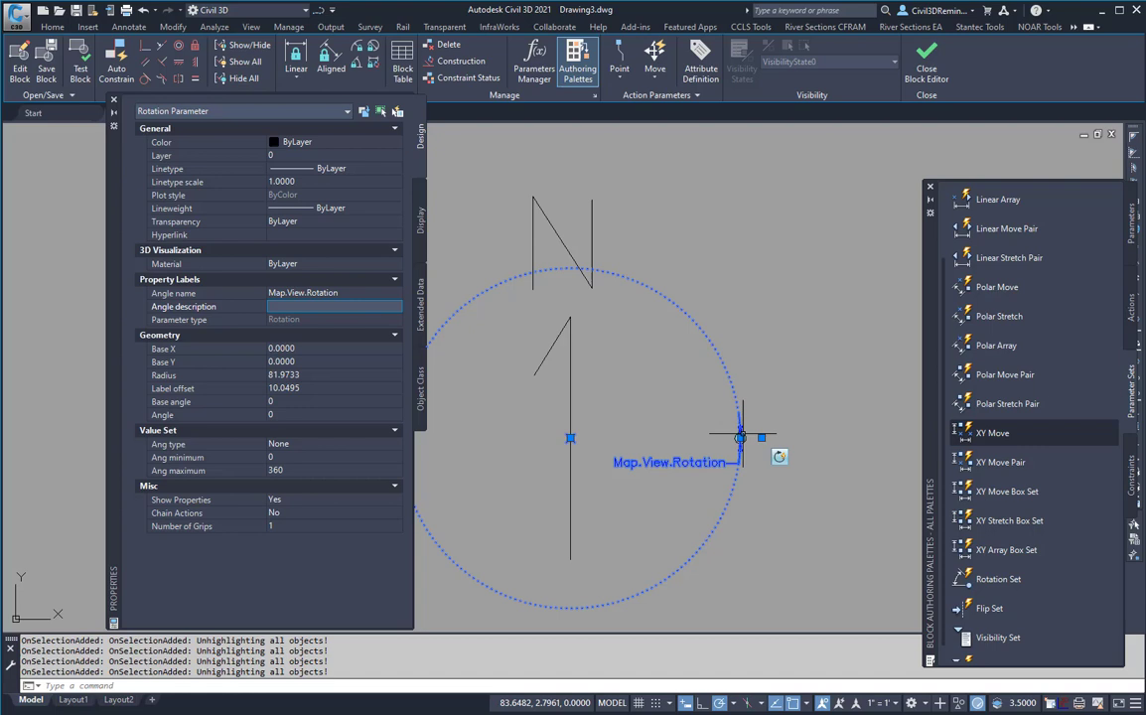
mouse_move(742, 439)
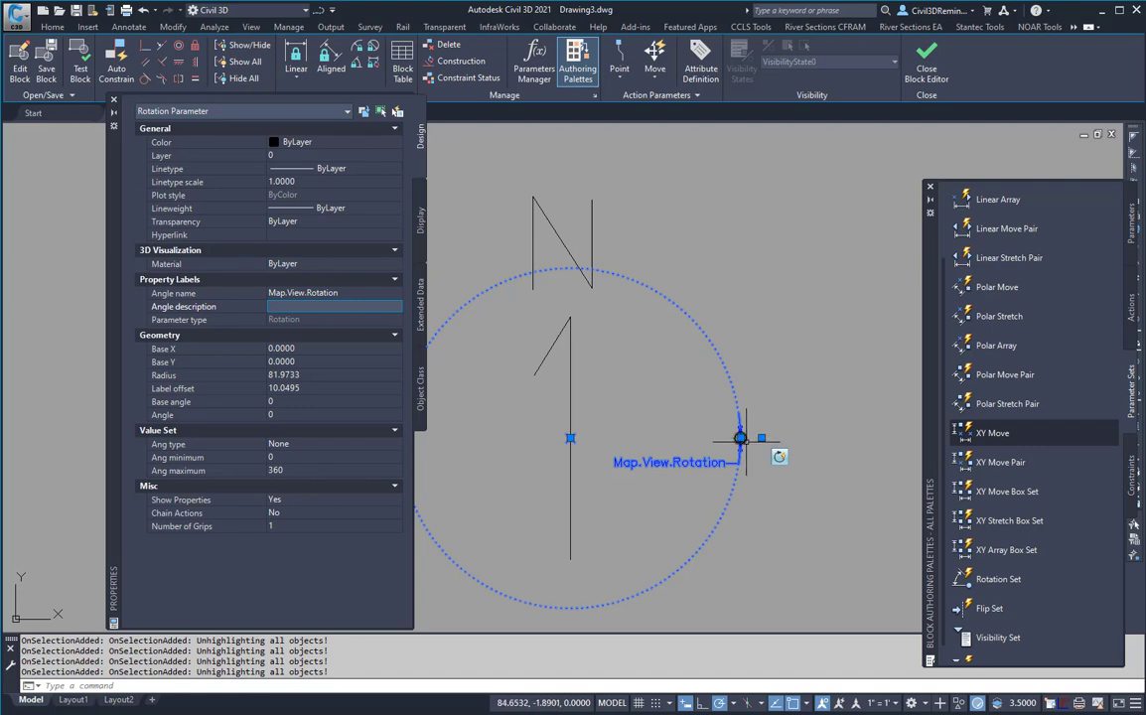
mouse_move(749, 437)
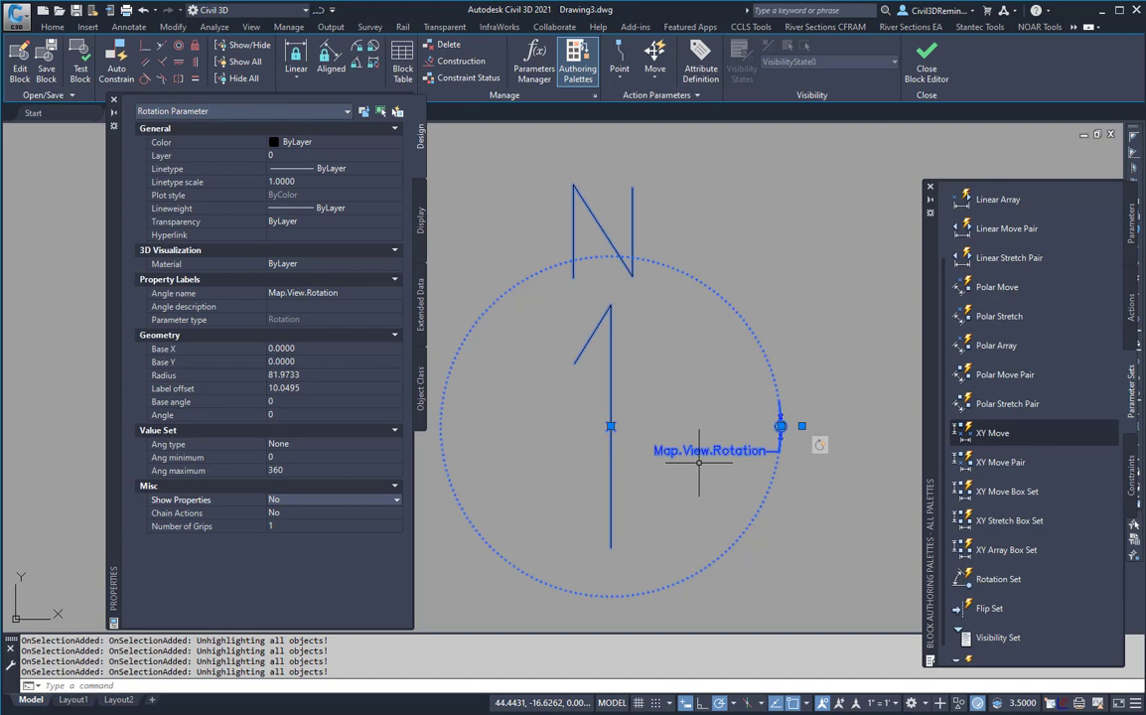
mouse_move(367, 521)
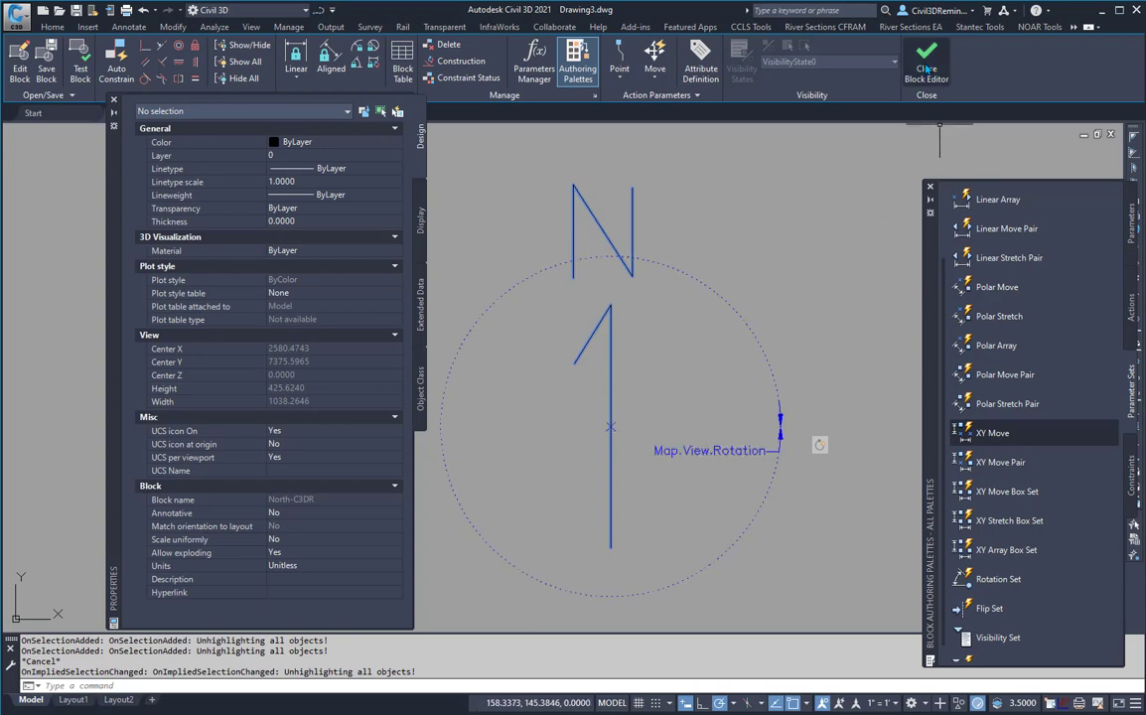
- Close the Block Editor saving North-C3DR changes, and switch to Layout1
left_click(925, 57)
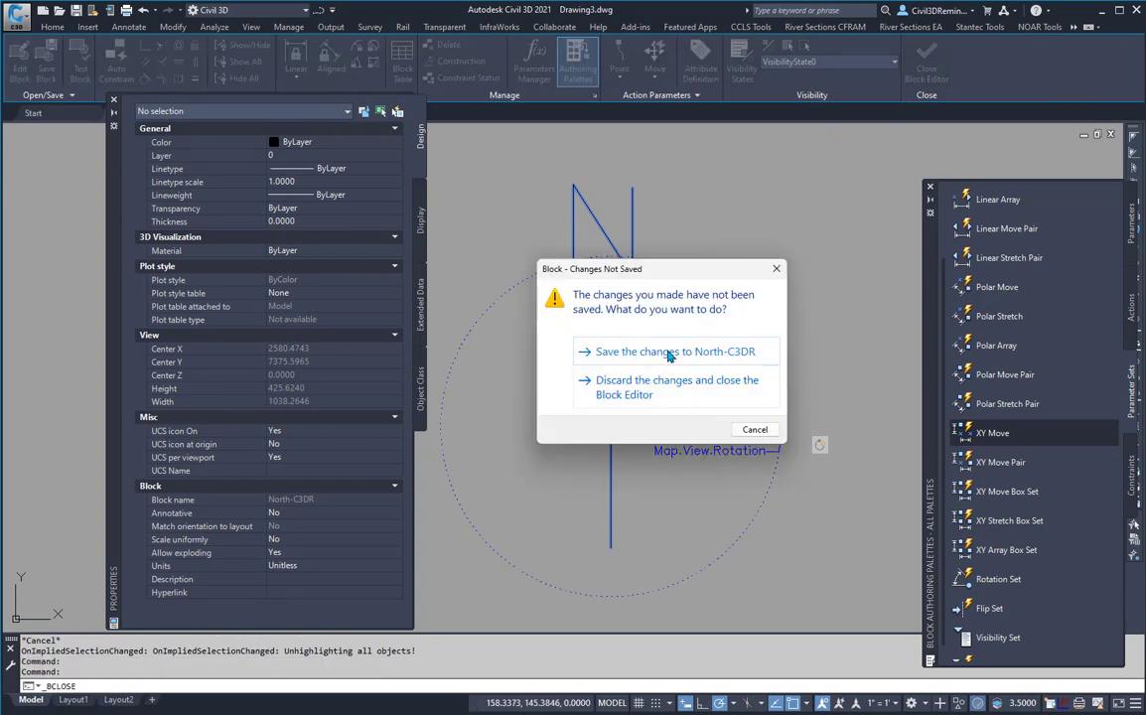
left_click(678, 387)
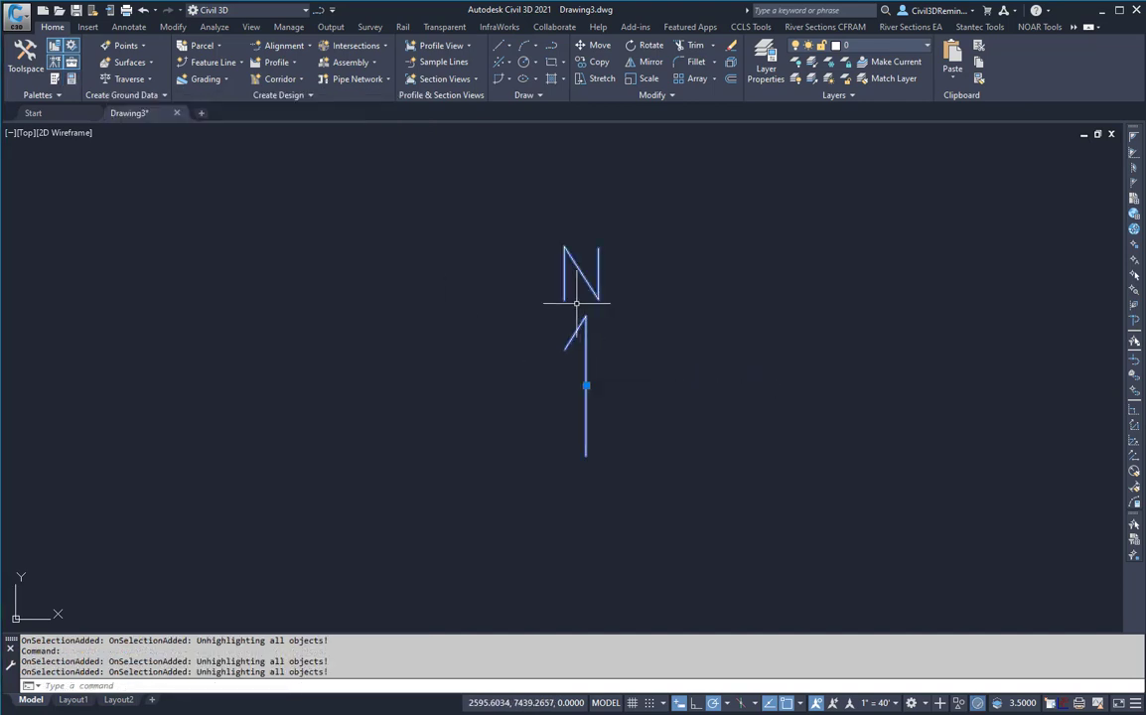
mouse_move(596, 398)
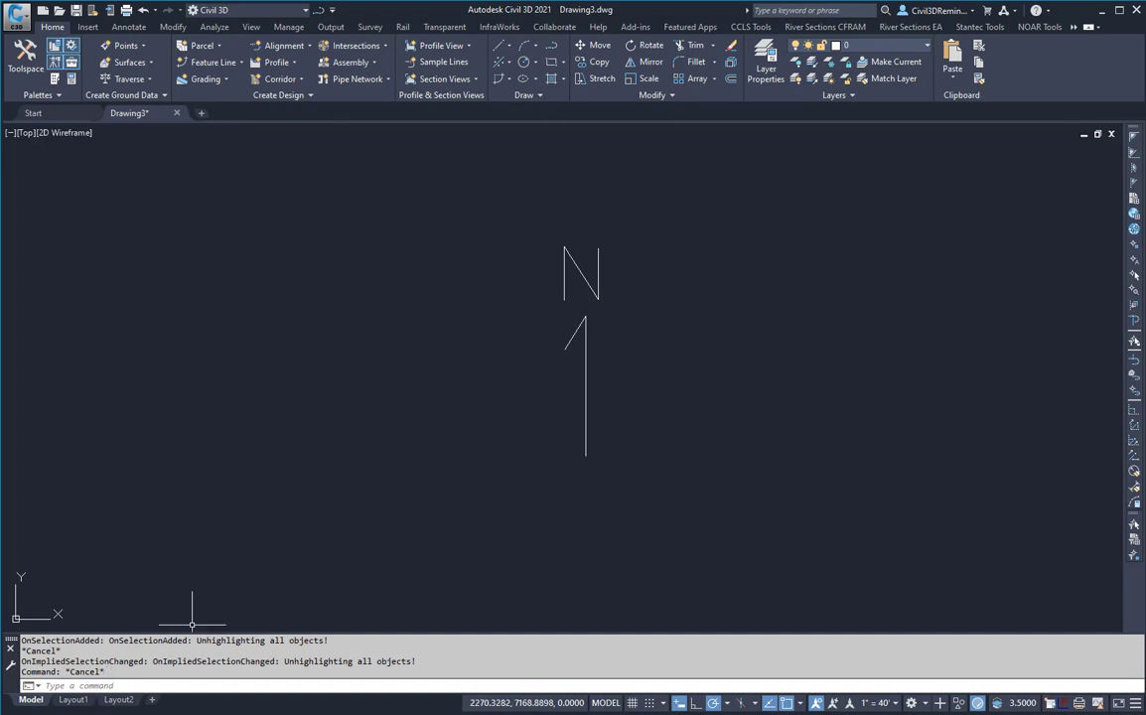
left_click(73, 699)
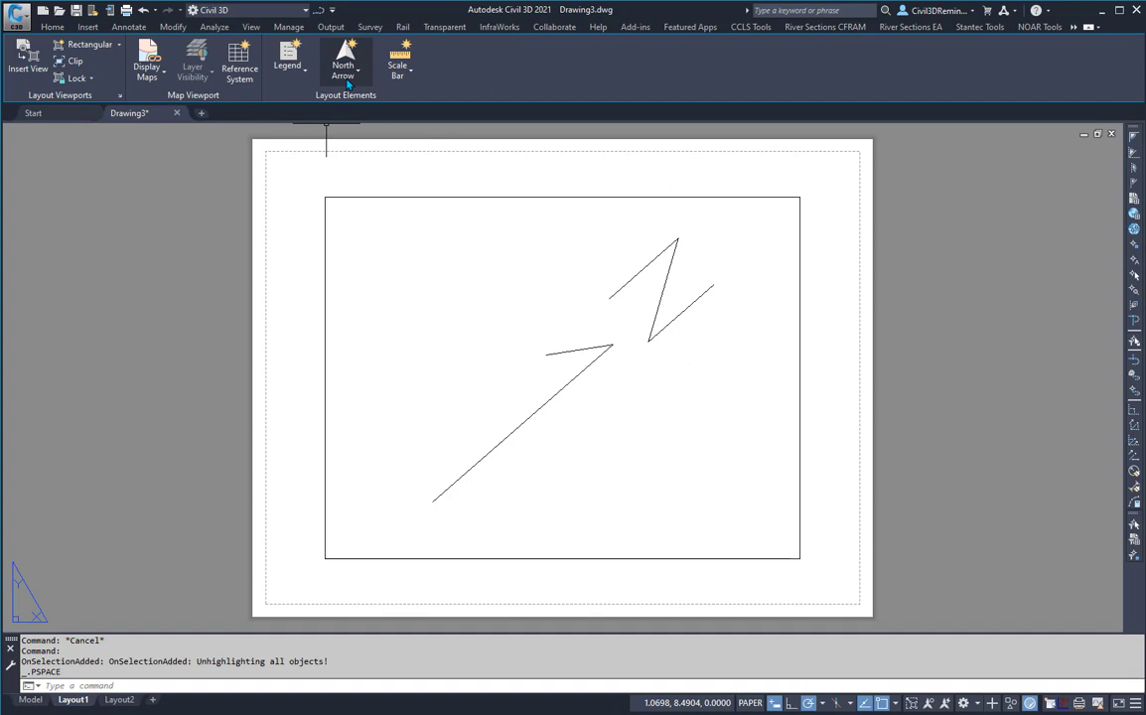
- Load North-C3DR as the custom north arrow
left_click(343, 59)
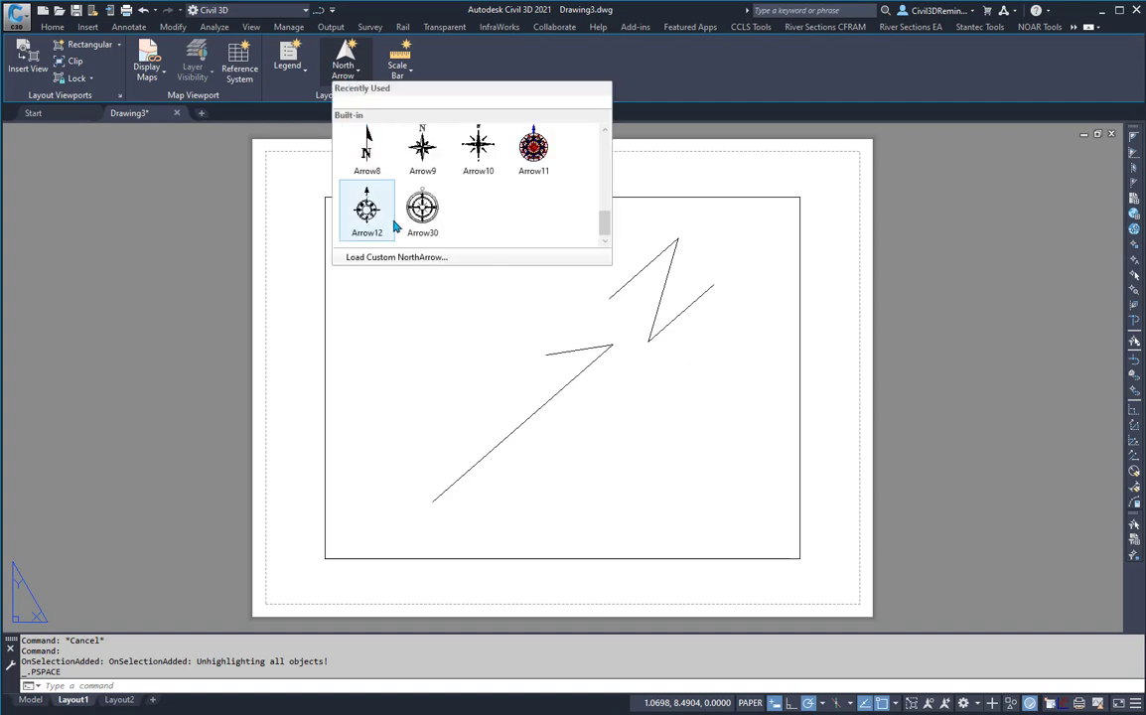
mouse_move(395, 257)
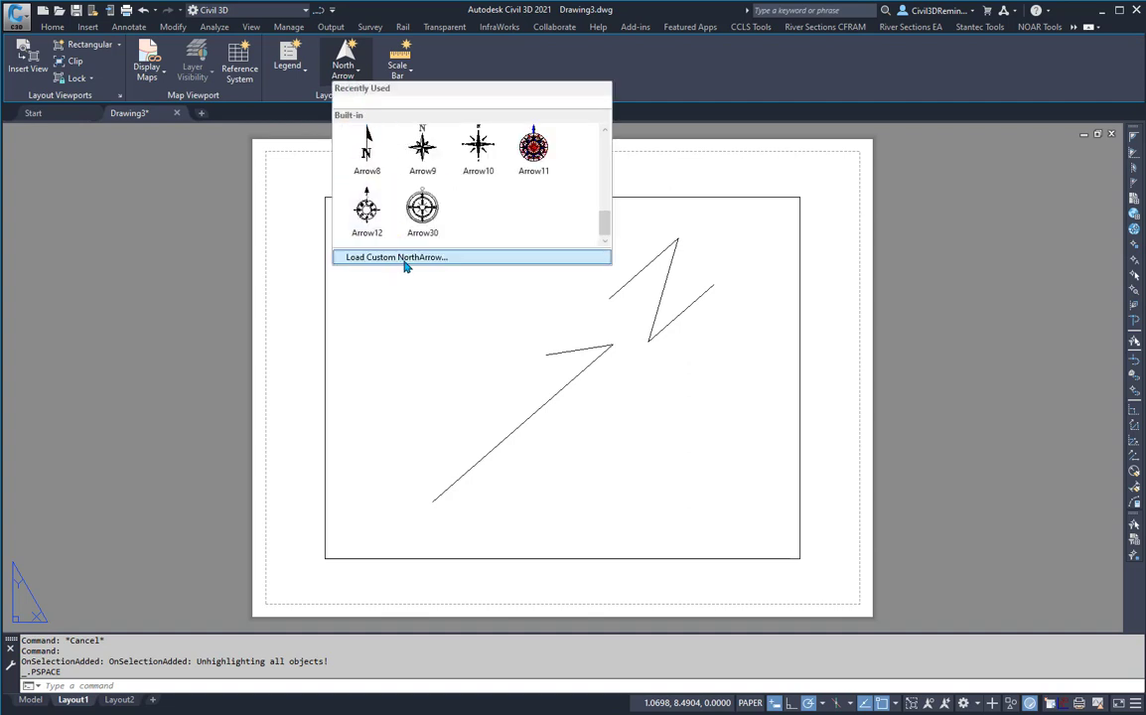
mouse_move(599, 383)
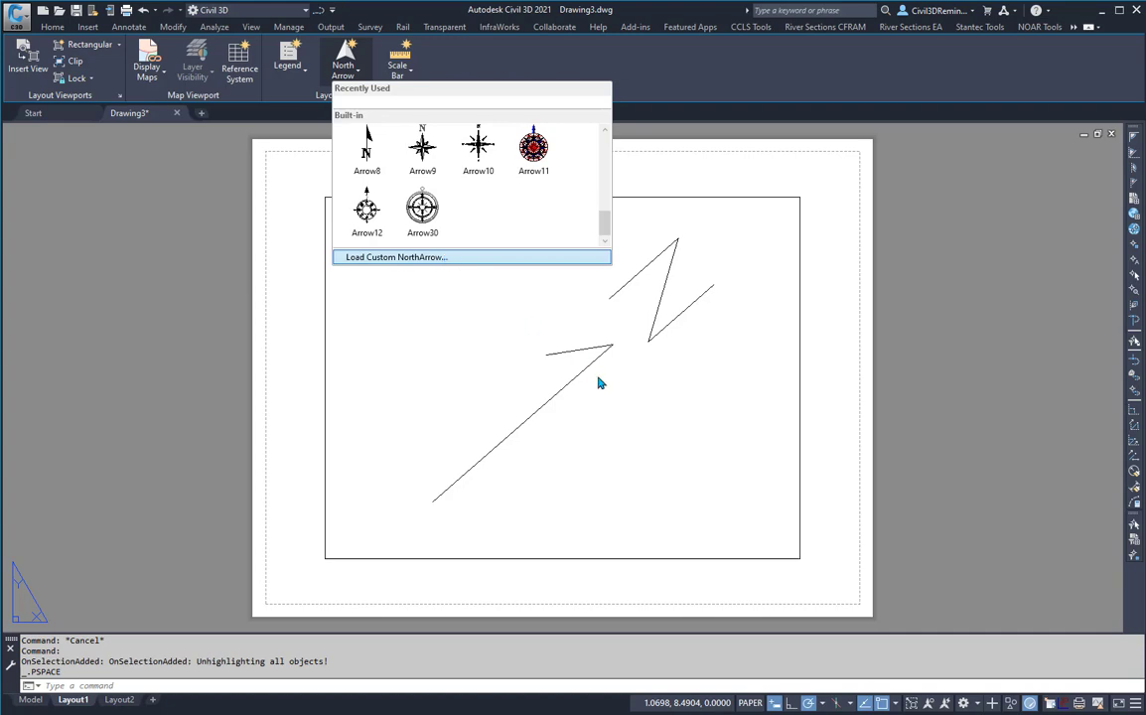
mouse_move(425, 257)
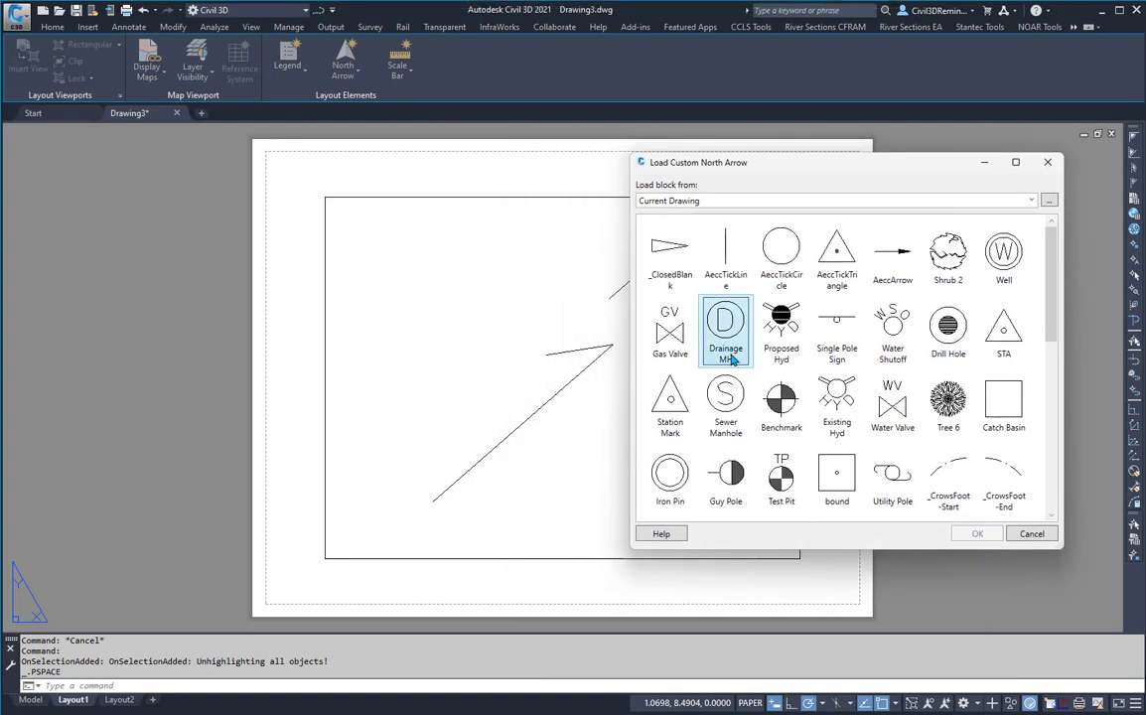
scroll("down", 3)
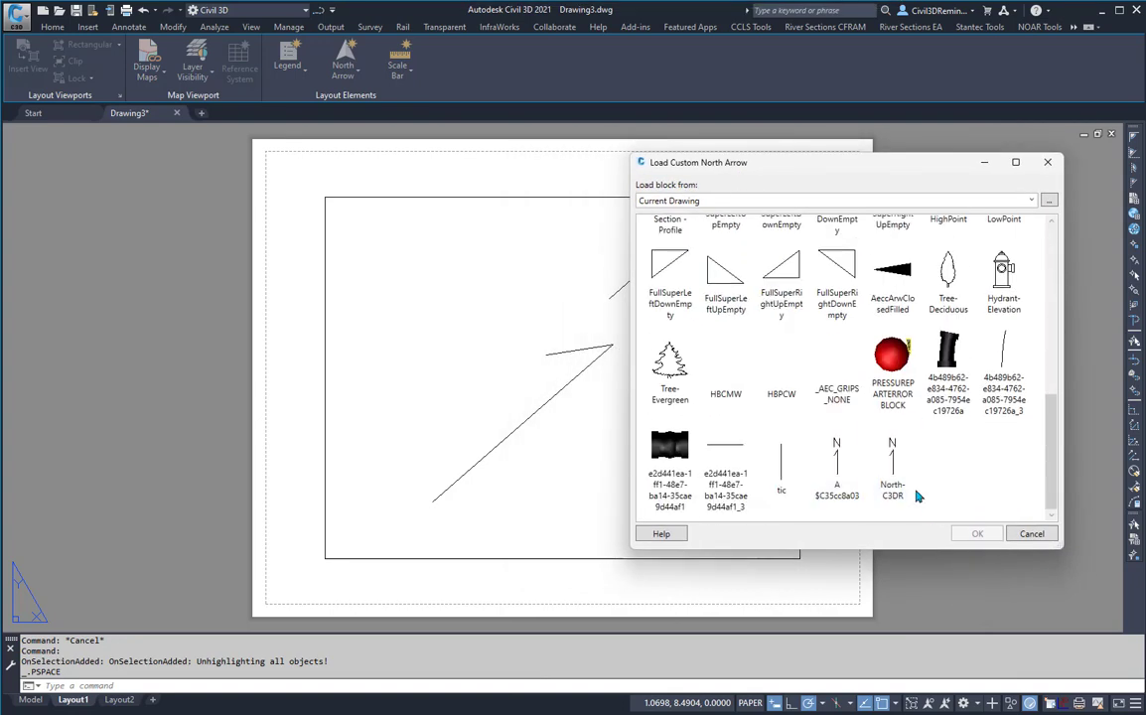
left_click(892, 466)
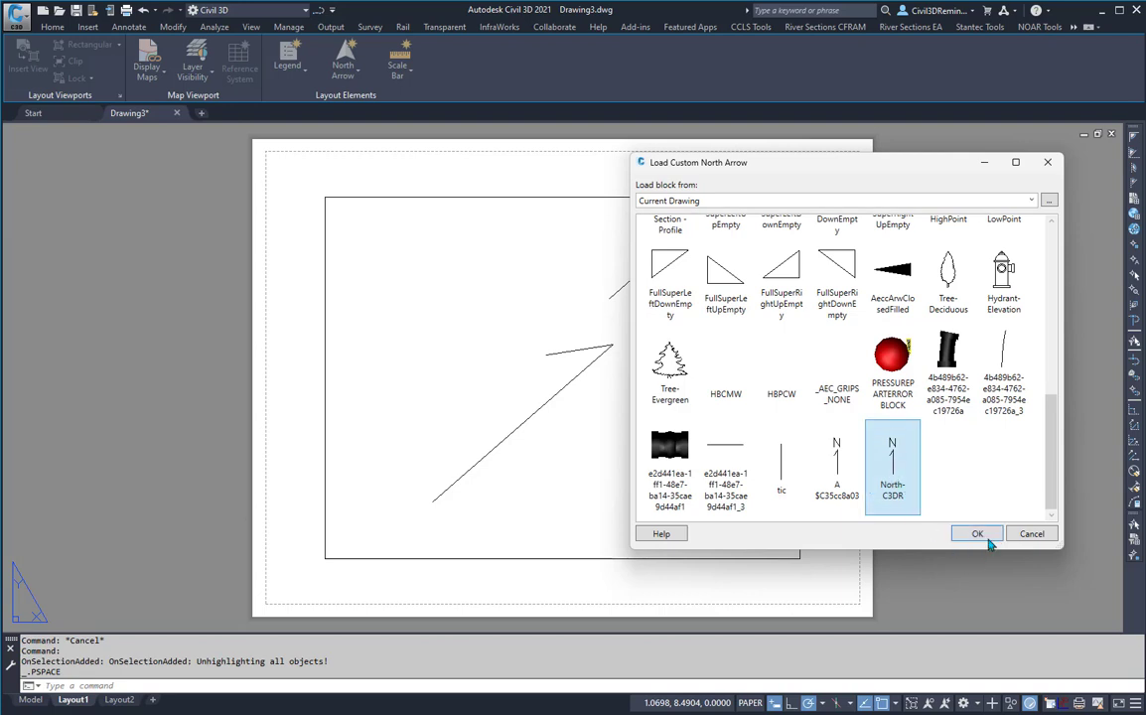
left_click(976, 533)
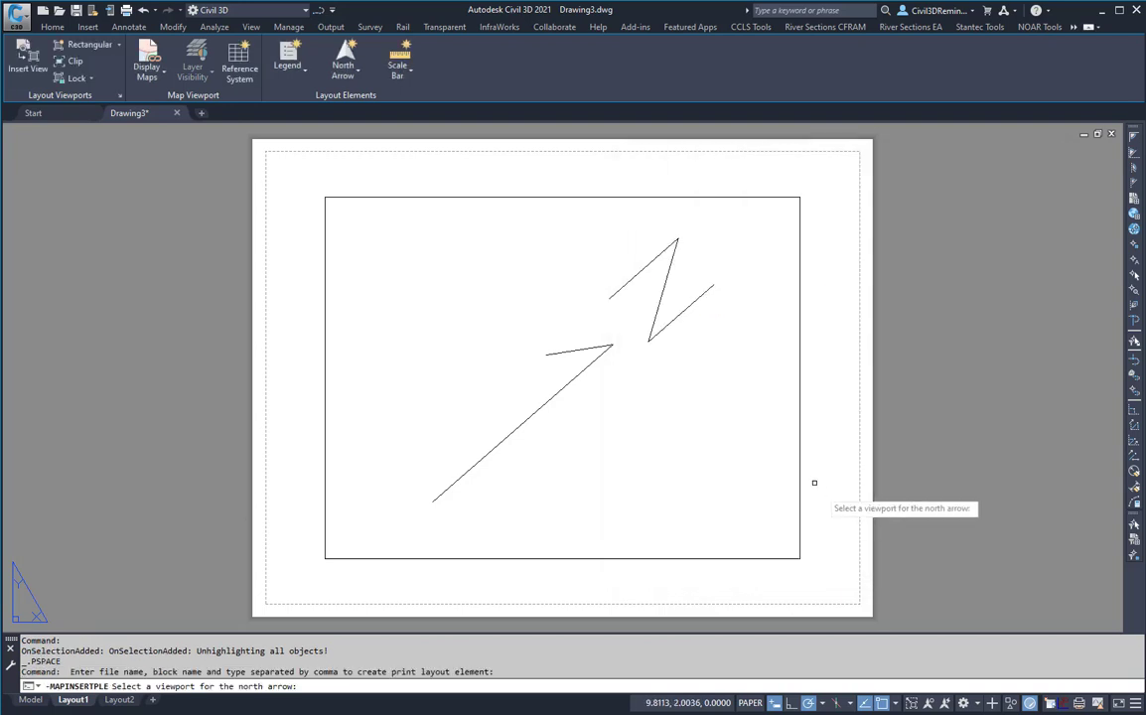
mouse_move(301, 621)
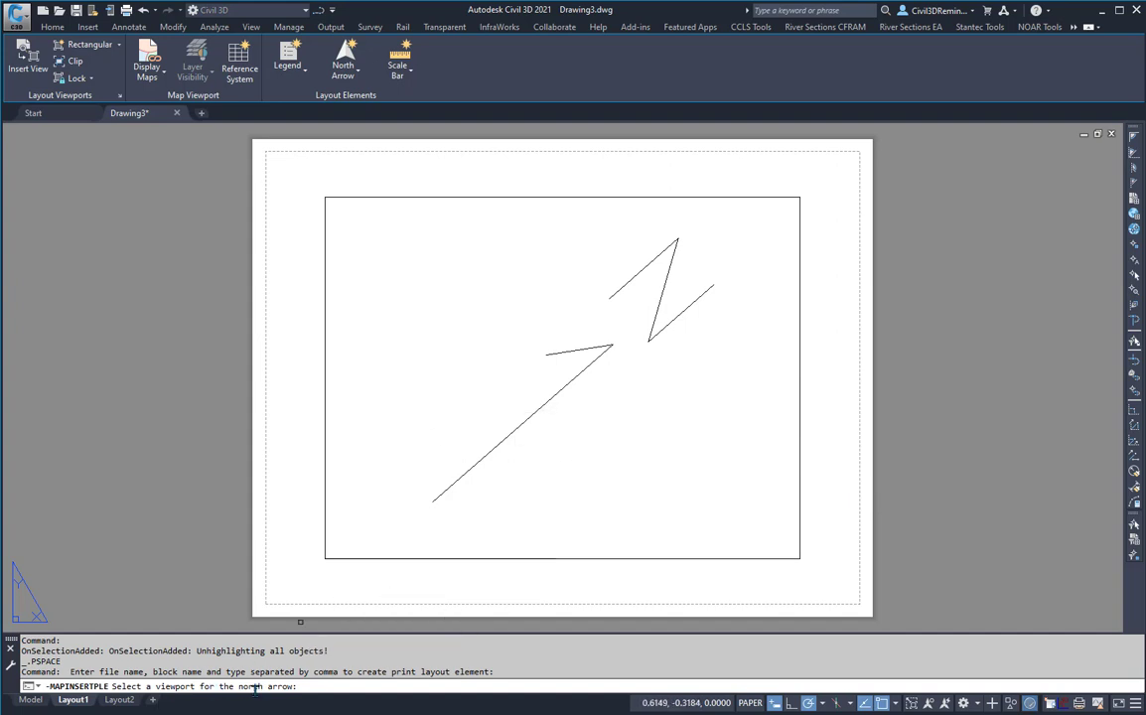
mouse_move(797, 355)
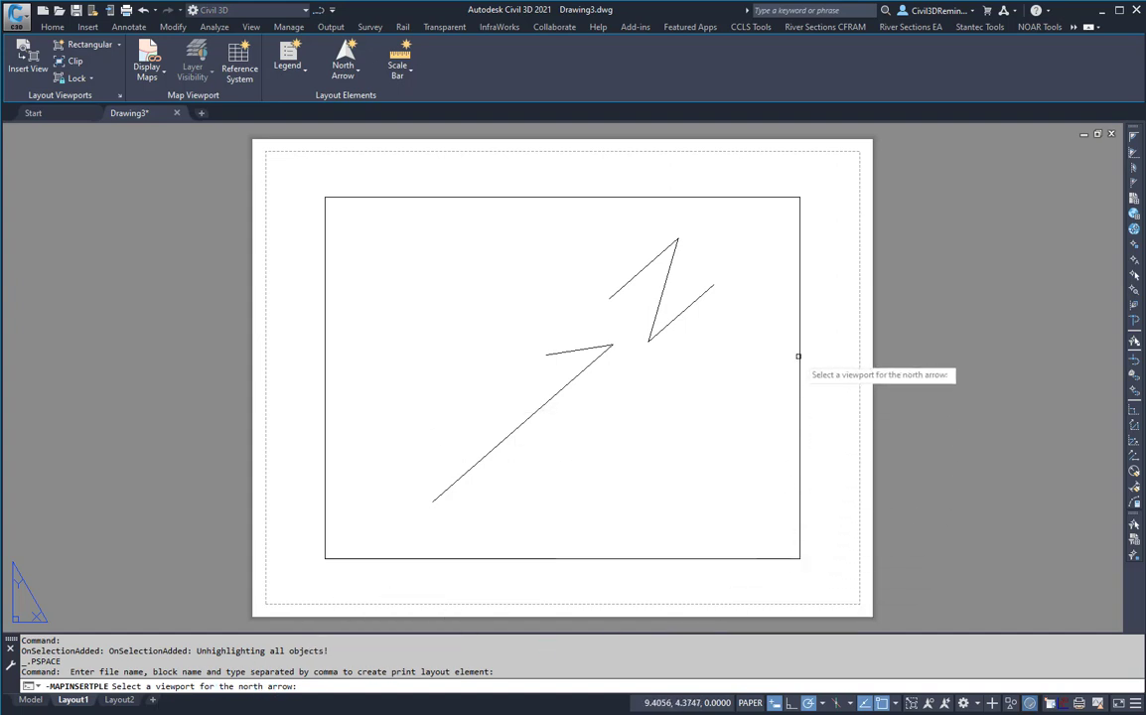
- Pick the twisted viewport for the North-C3DR arrow to follow
left_click(798, 355)
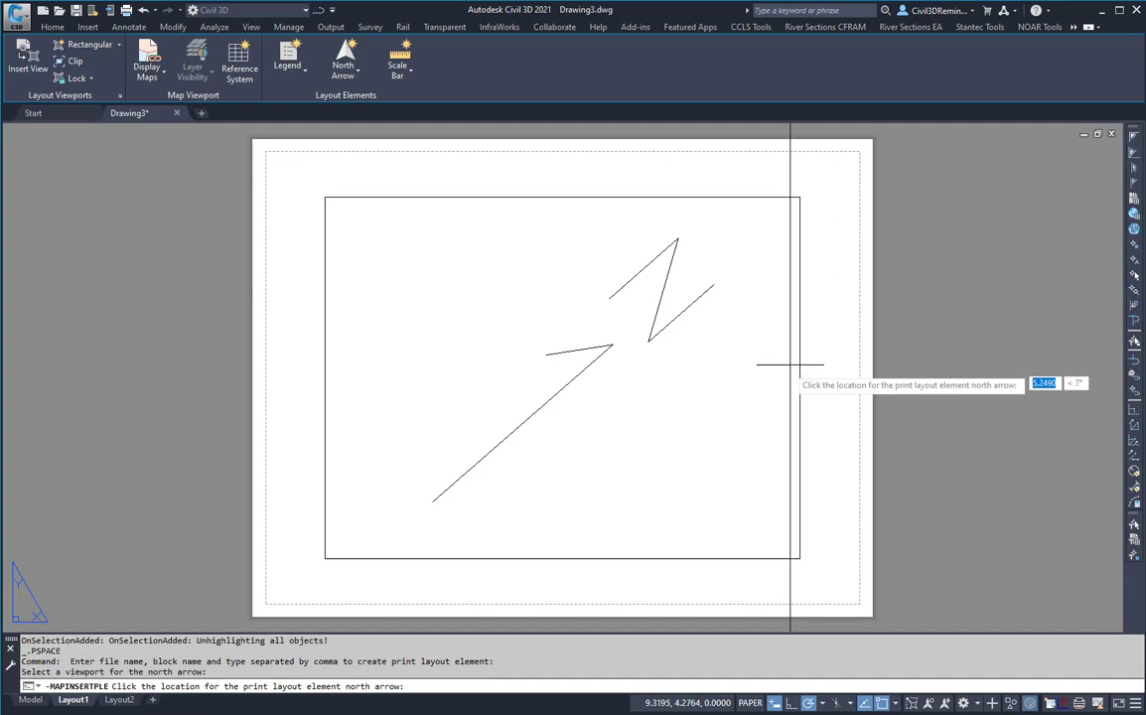
mouse_move(705, 407)
type("DVIEW")
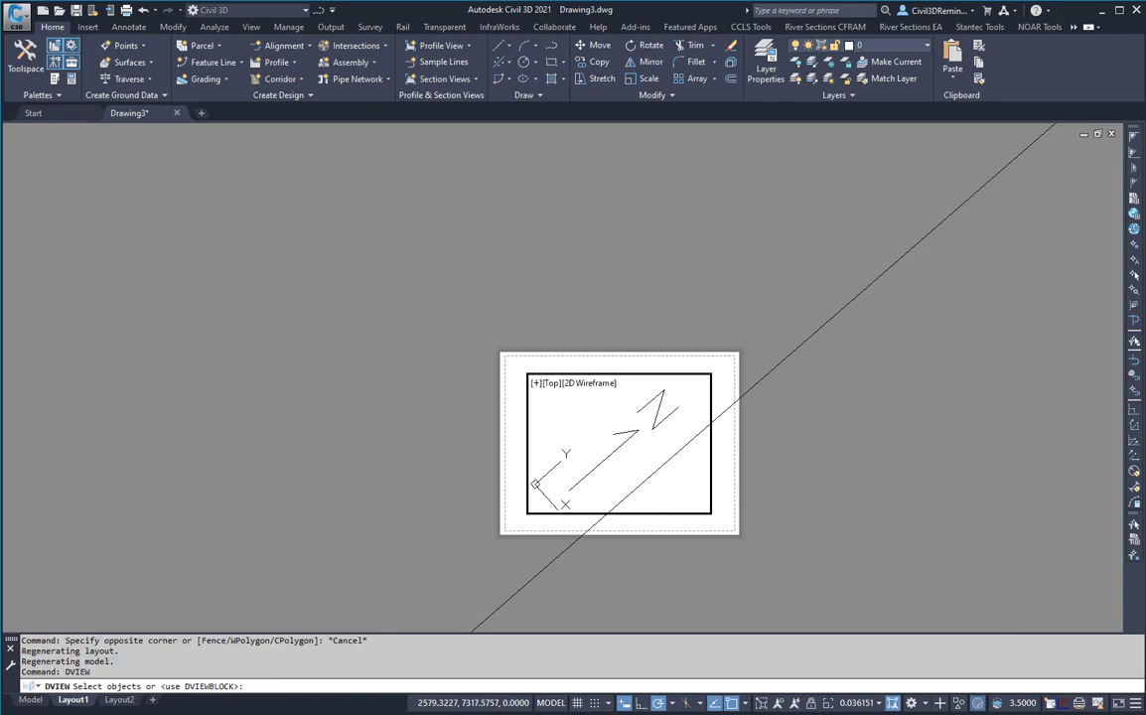
- Select the arrow geometry in the viewport for the DVIEW twist
left_click(606, 442)
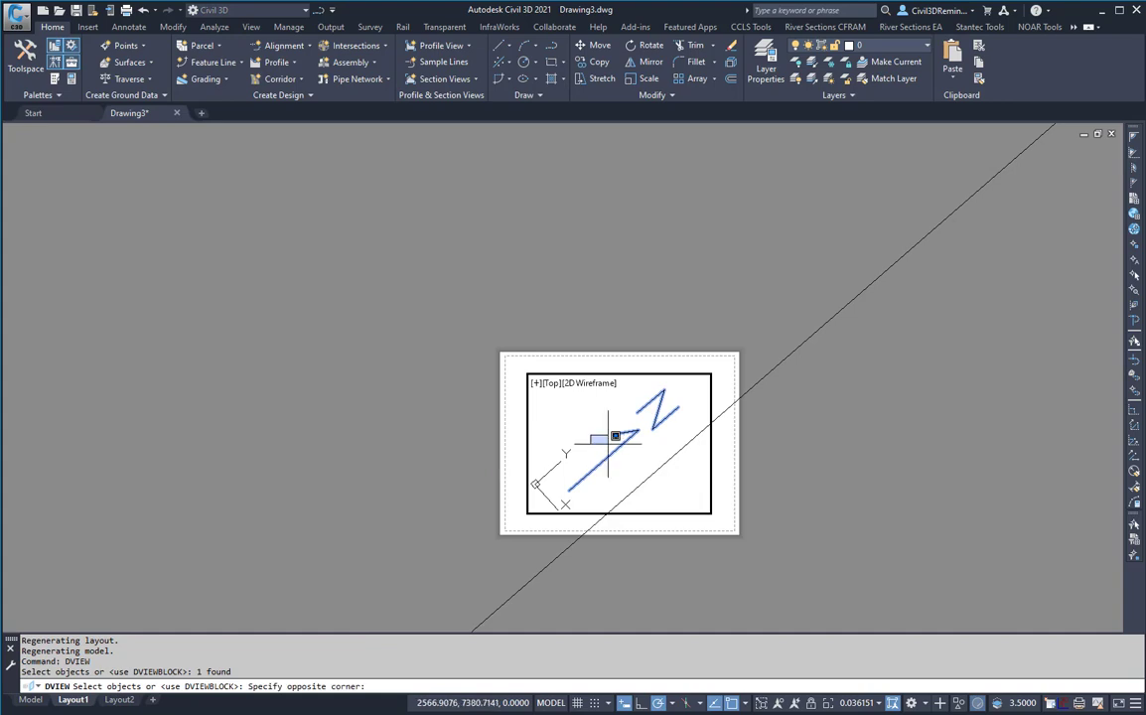
left_click(607, 439)
type("tw")
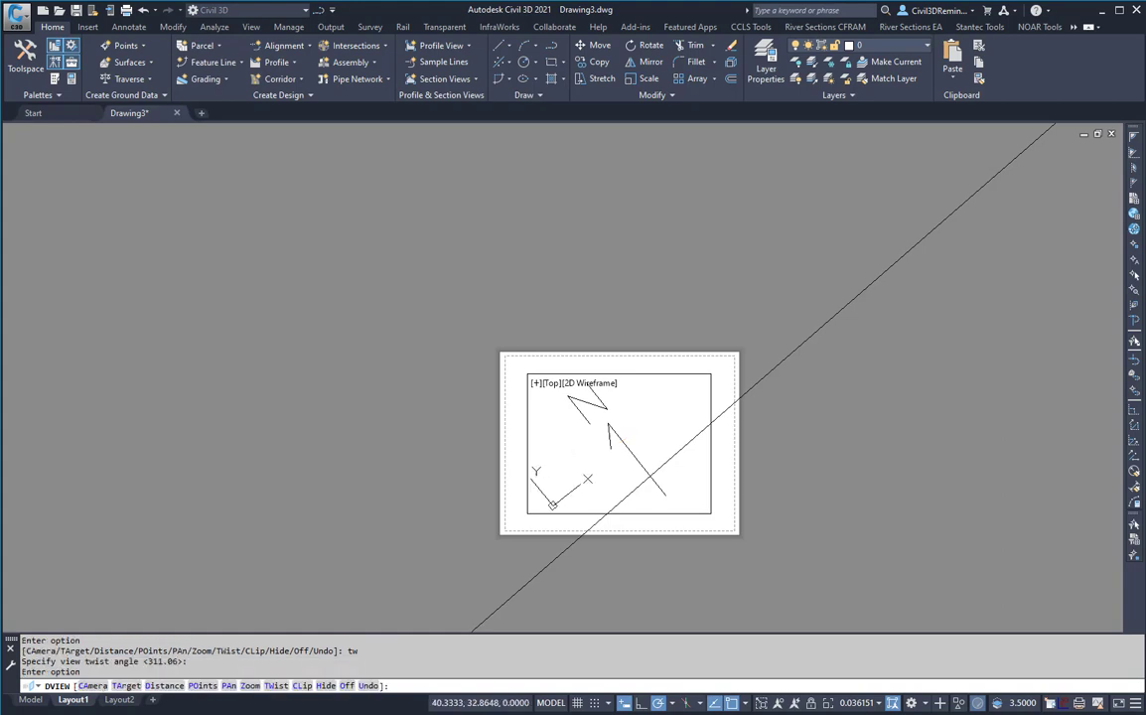
mouse_move(443, 472)
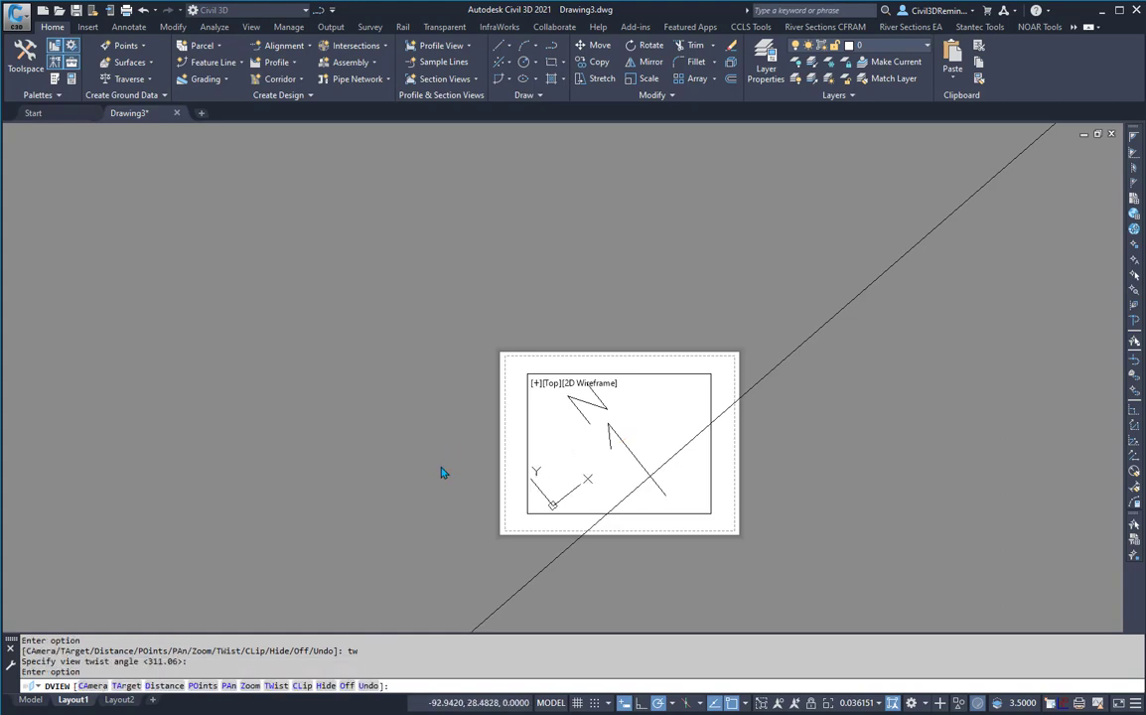